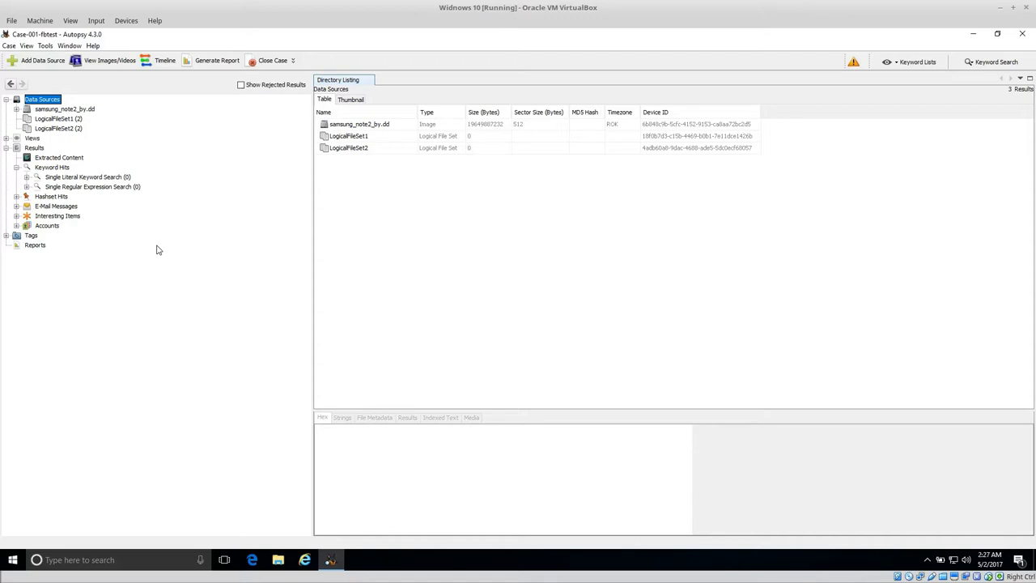
pyautogui.moveTo(824, 5)
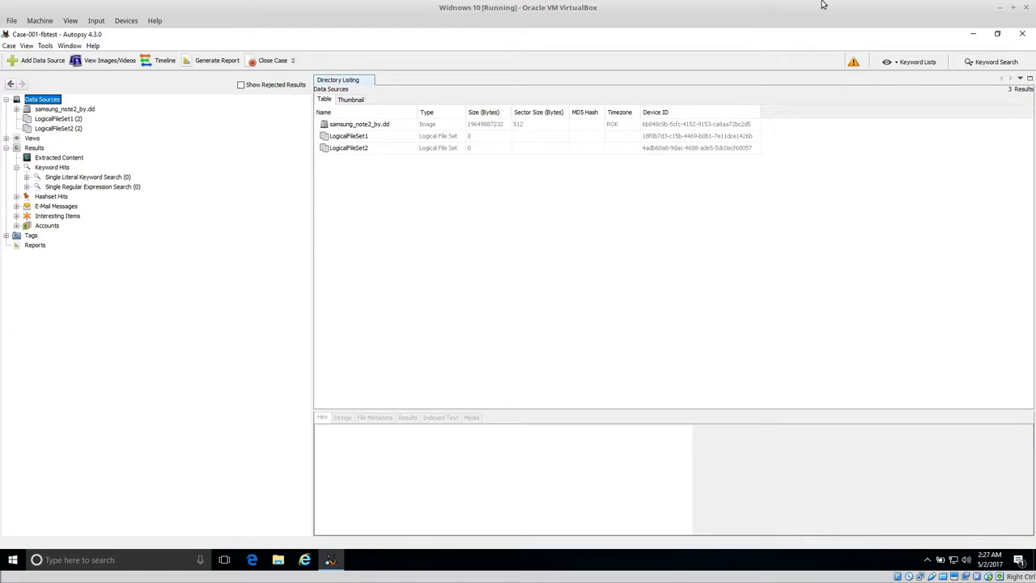
pyautogui.moveTo(319, 310)
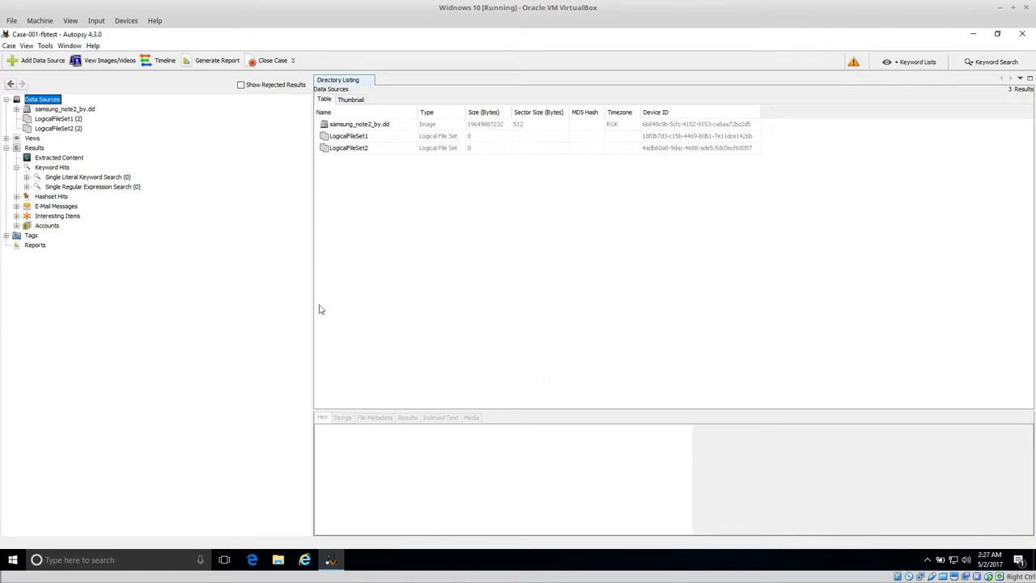
pyautogui.moveTo(193, 285)
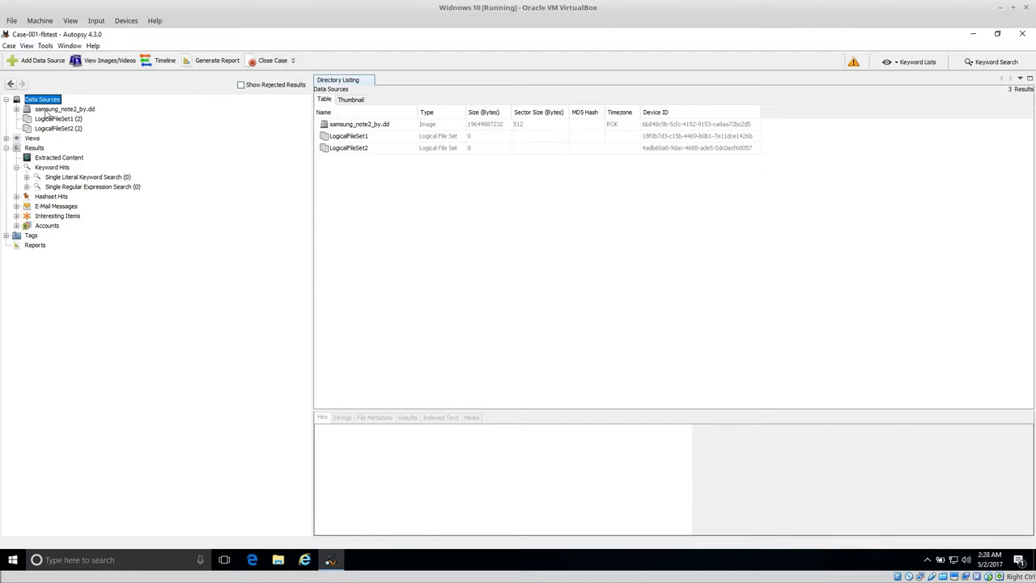
pyautogui.moveTo(89, 108)
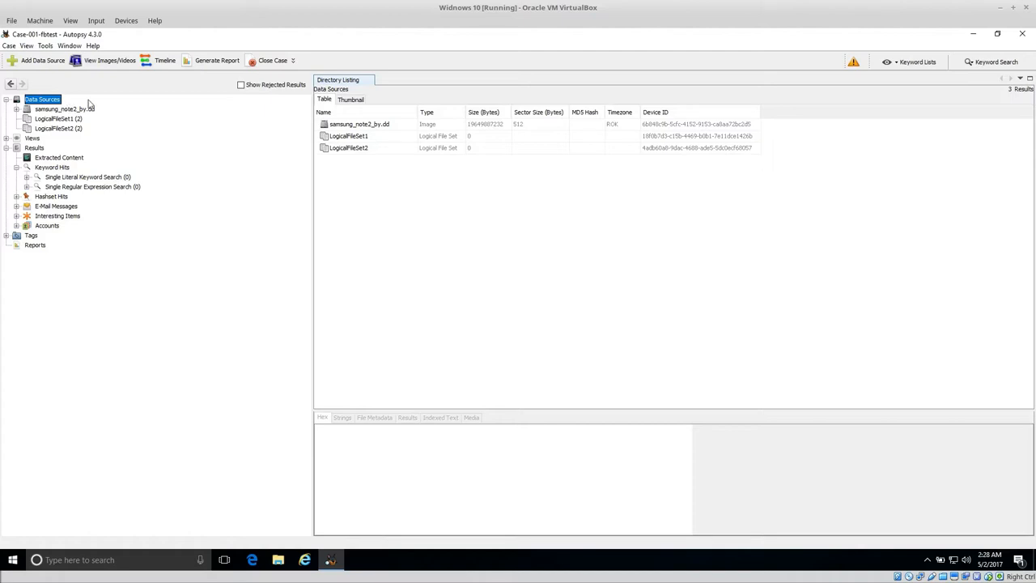
pyautogui.moveTo(244, 313)
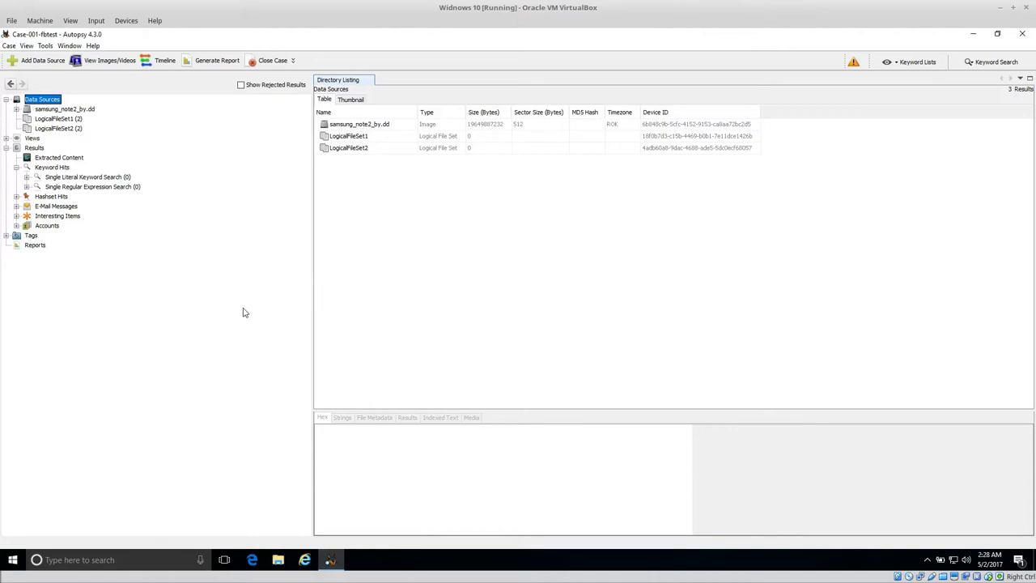
# Browse the Window and Tools menus to reach the Timeline tool.
pyautogui.click(69, 45)
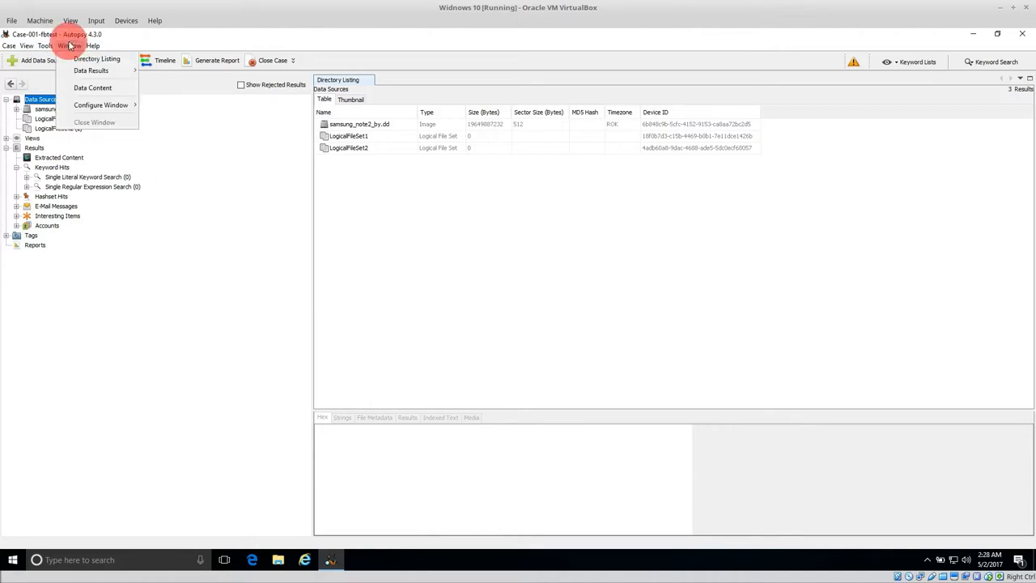
pyautogui.click(46, 46)
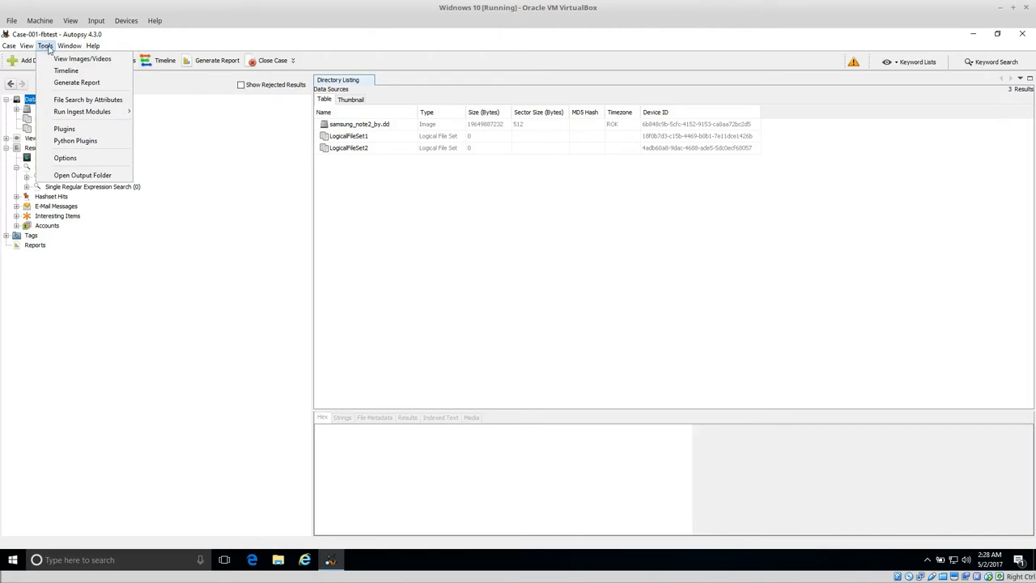
pyautogui.moveTo(77, 82)
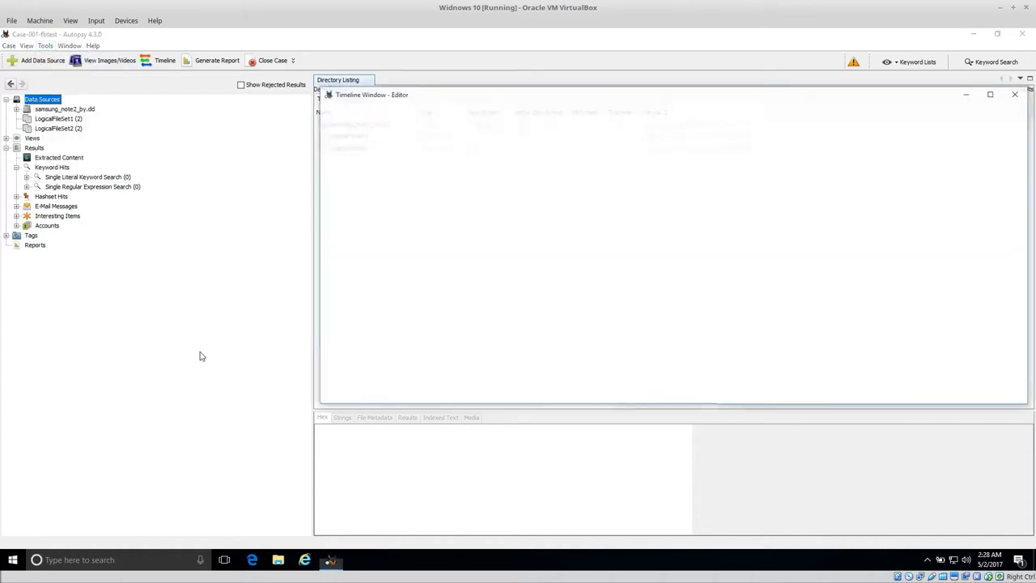
# Maximize the Timeline window and switch it to the yearly Counts view.
pyautogui.click(668, 128)
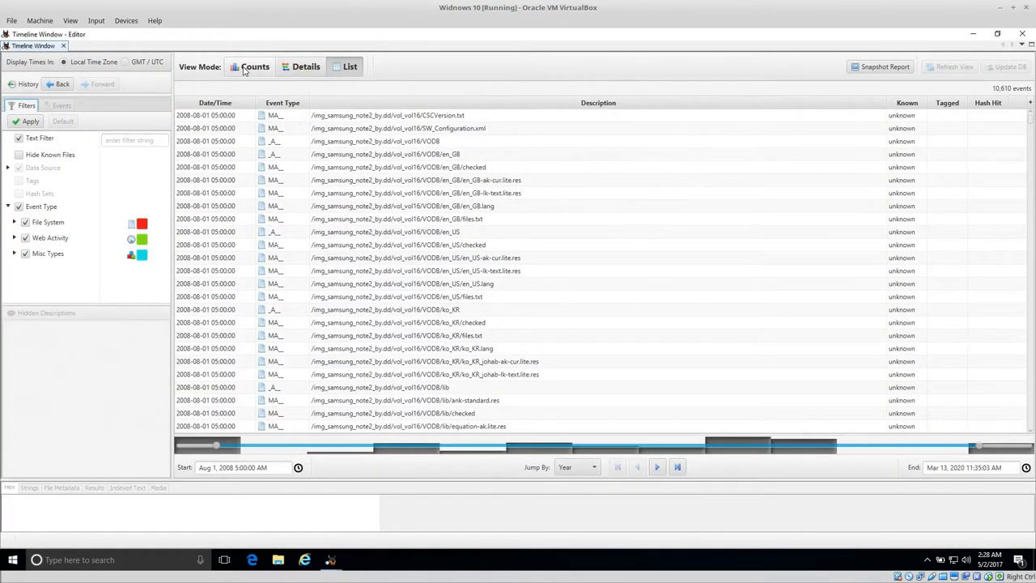
pyautogui.click(255, 66)
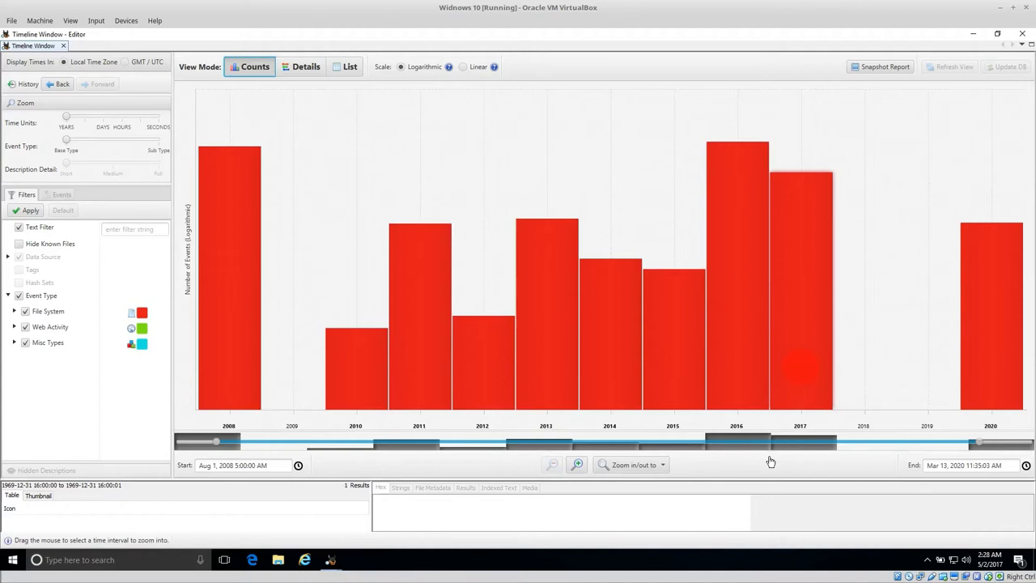
pyautogui.moveTo(802, 394)
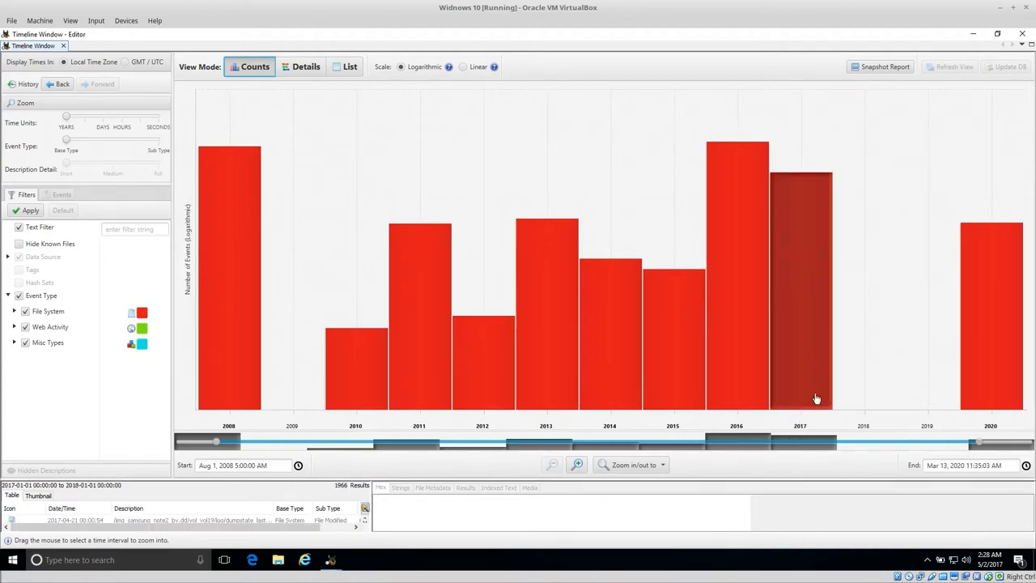
pyautogui.moveTo(862, 316)
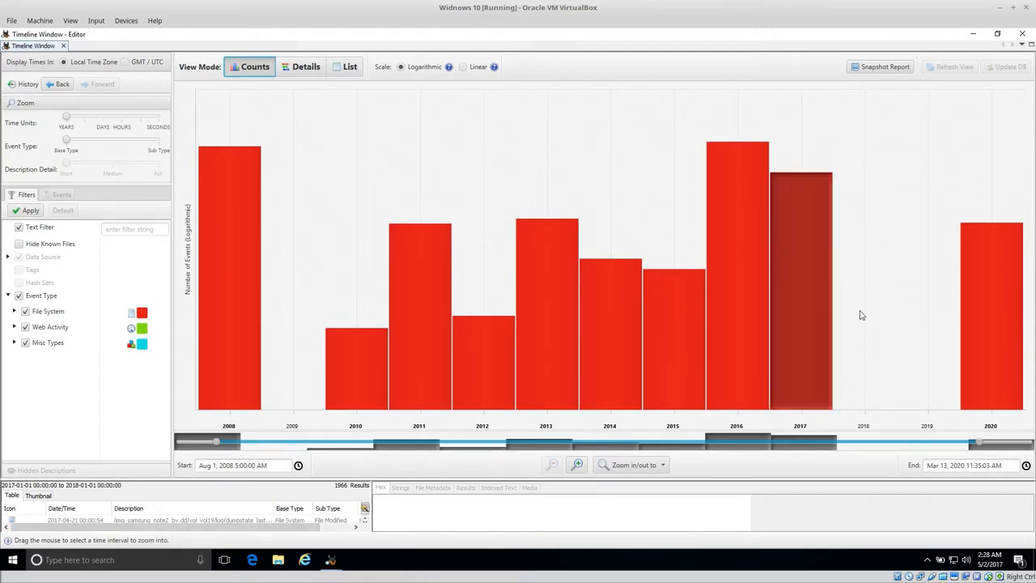
pyautogui.moveTo(869, 357)
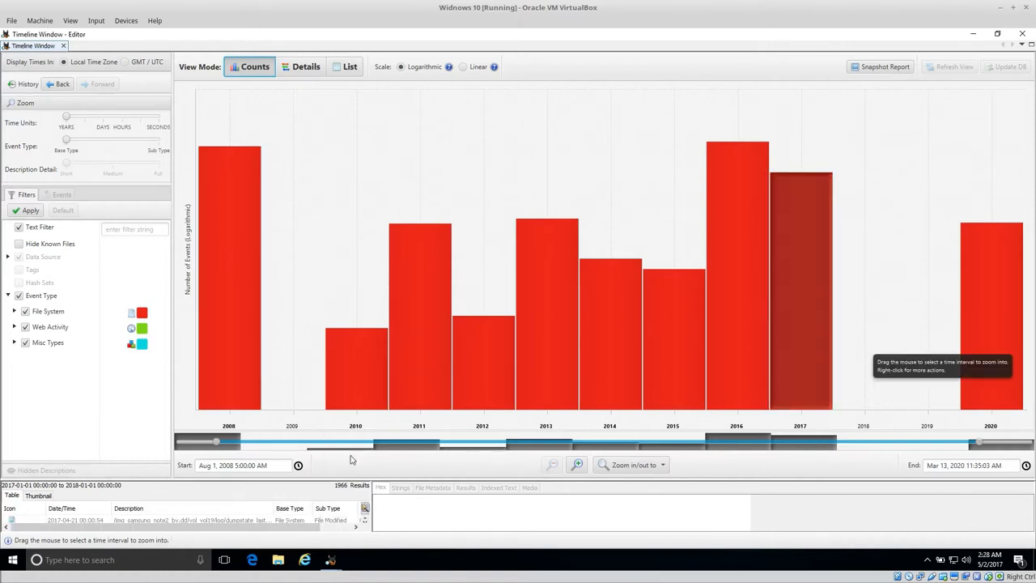
pyautogui.moveTo(582, 319)
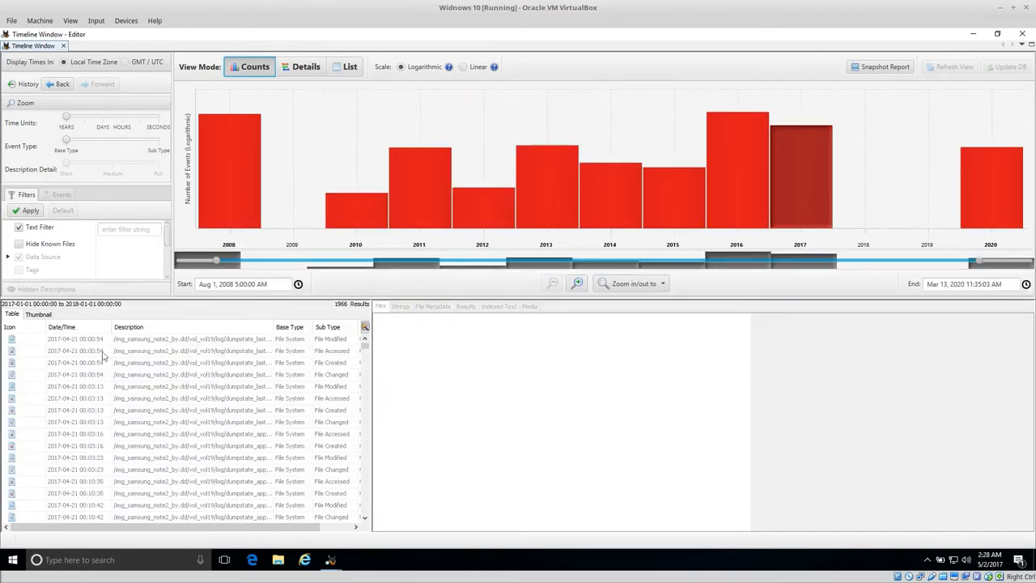
pyautogui.moveTo(83, 357)
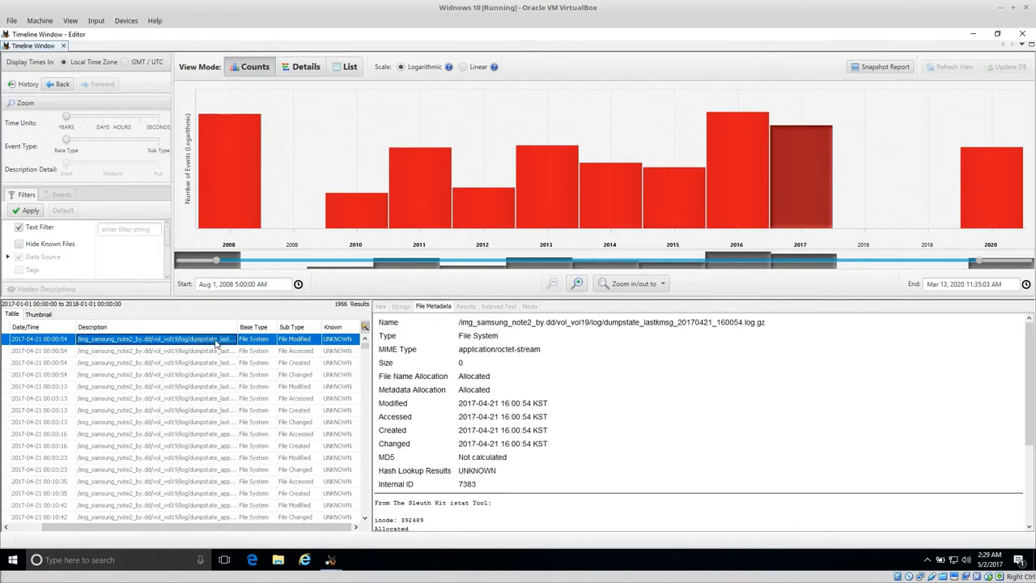
pyautogui.moveTo(733, 220)
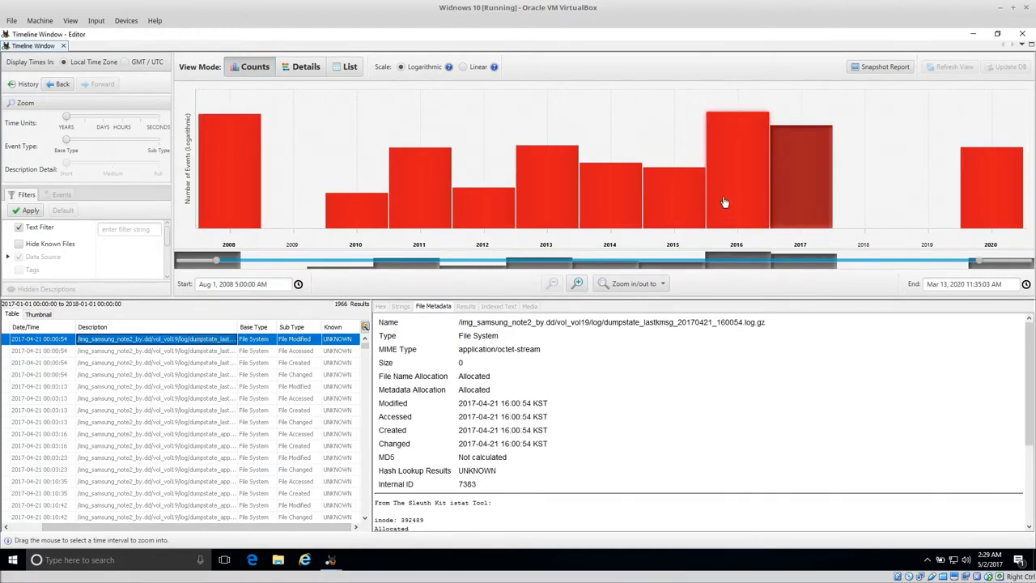
pyautogui.moveTo(724, 202)
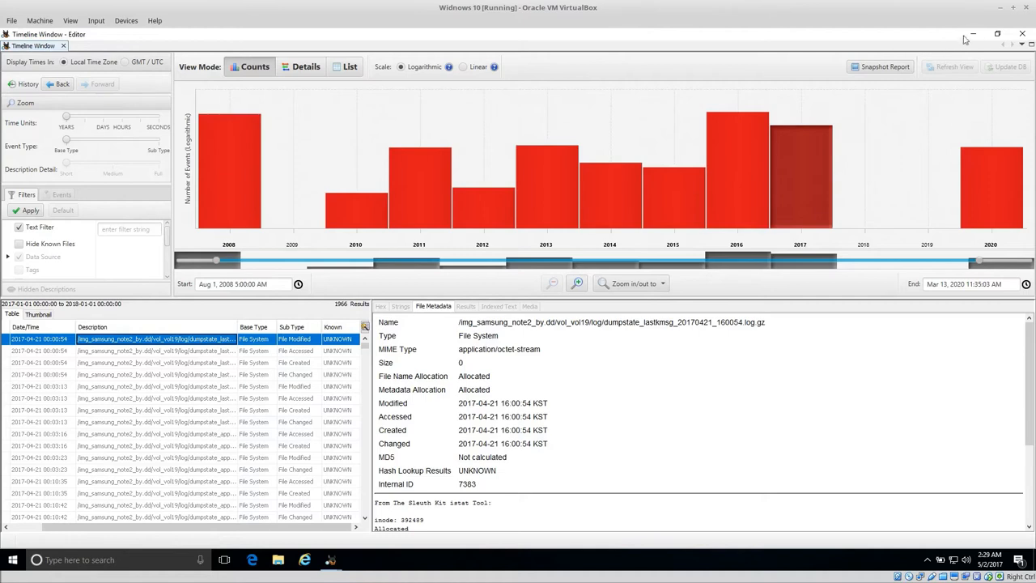
# Close the Timeline, start Generate Report, and choose the Files - Text module.
pyautogui.click(1021, 34)
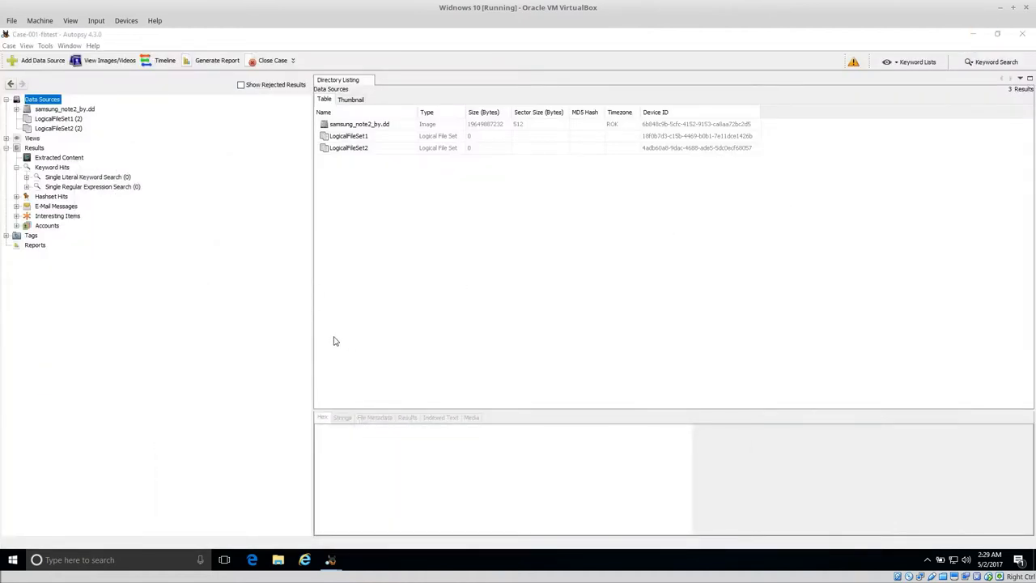
pyautogui.moveTo(306, 328)
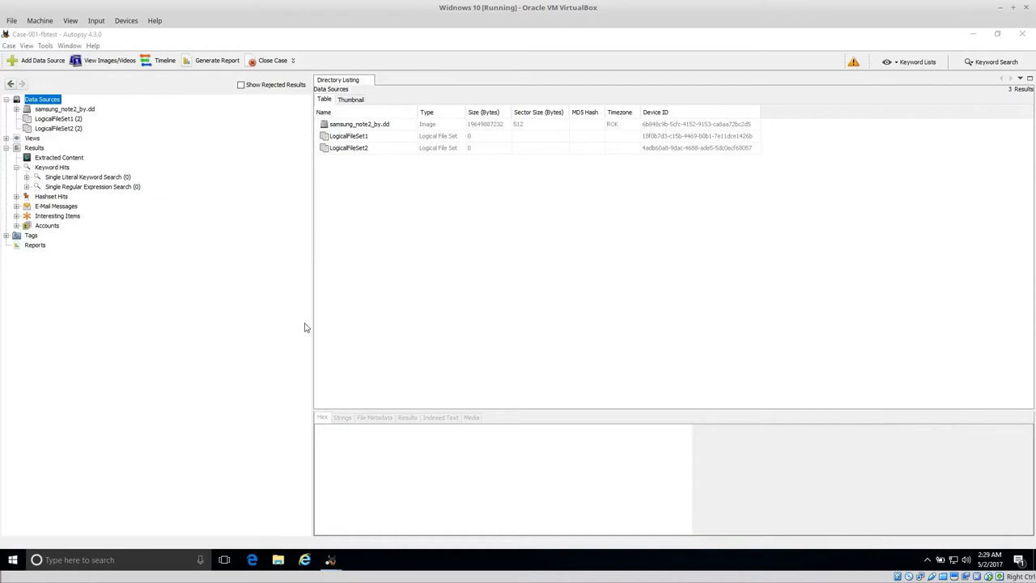
pyautogui.moveTo(300, 303)
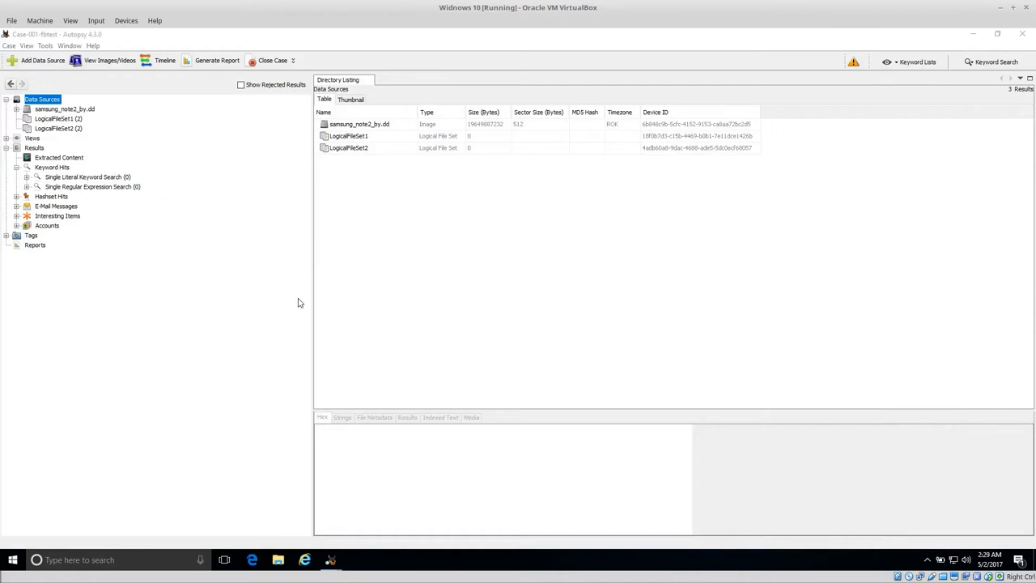
pyautogui.moveTo(216, 254)
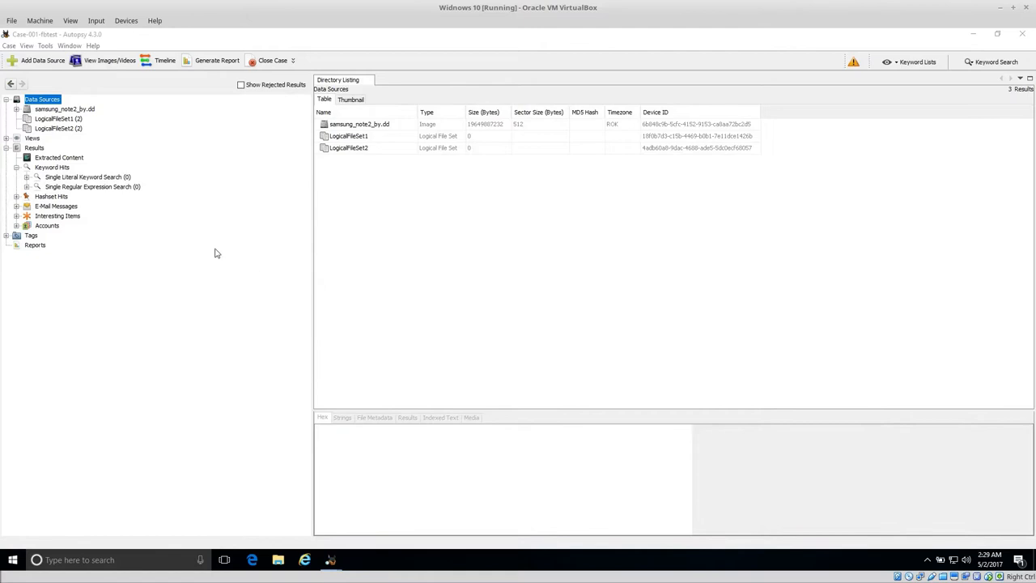
pyautogui.click(45, 46)
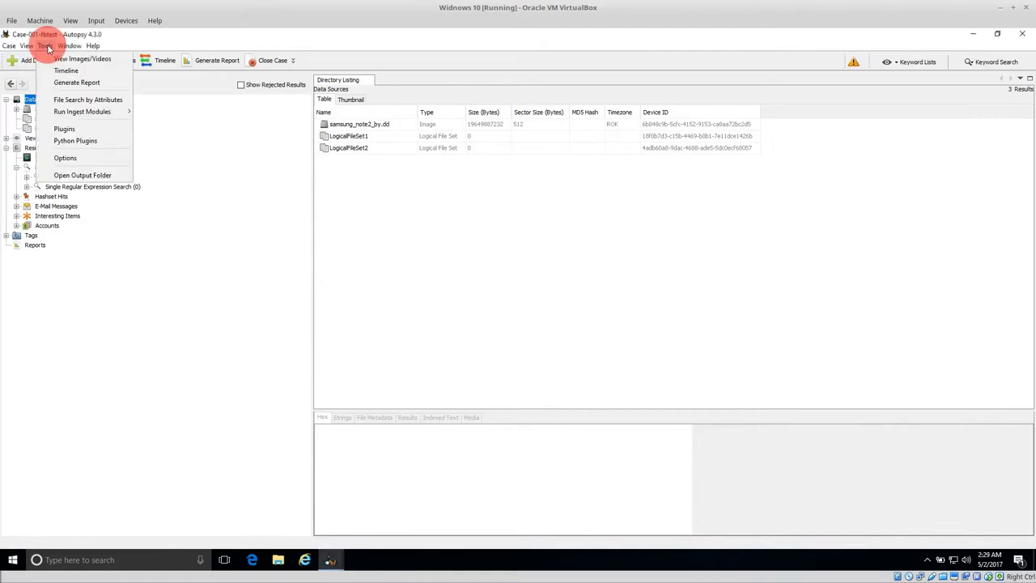
pyautogui.click(77, 82)
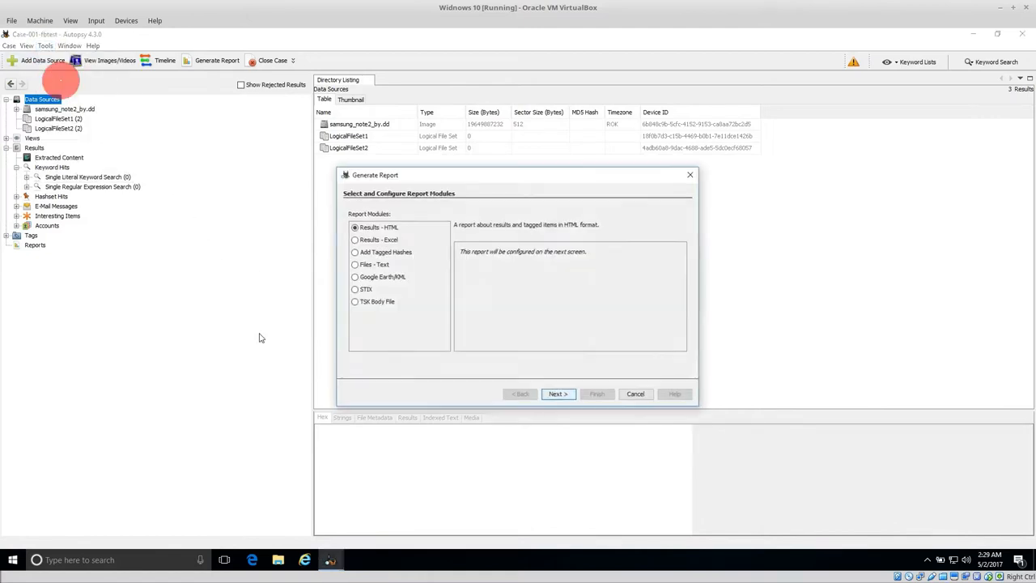
pyautogui.moveTo(254, 309)
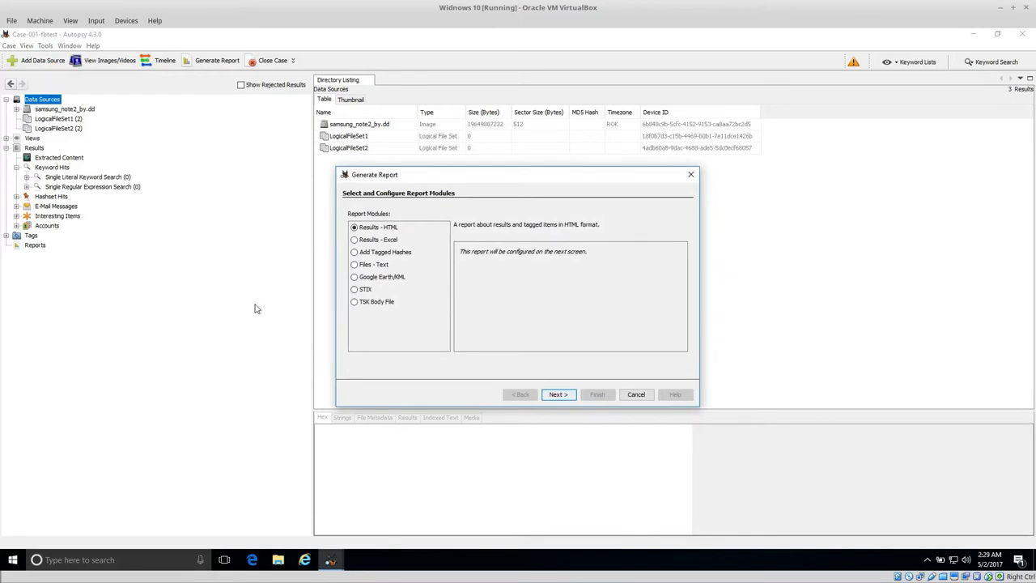
pyautogui.moveTo(350, 292)
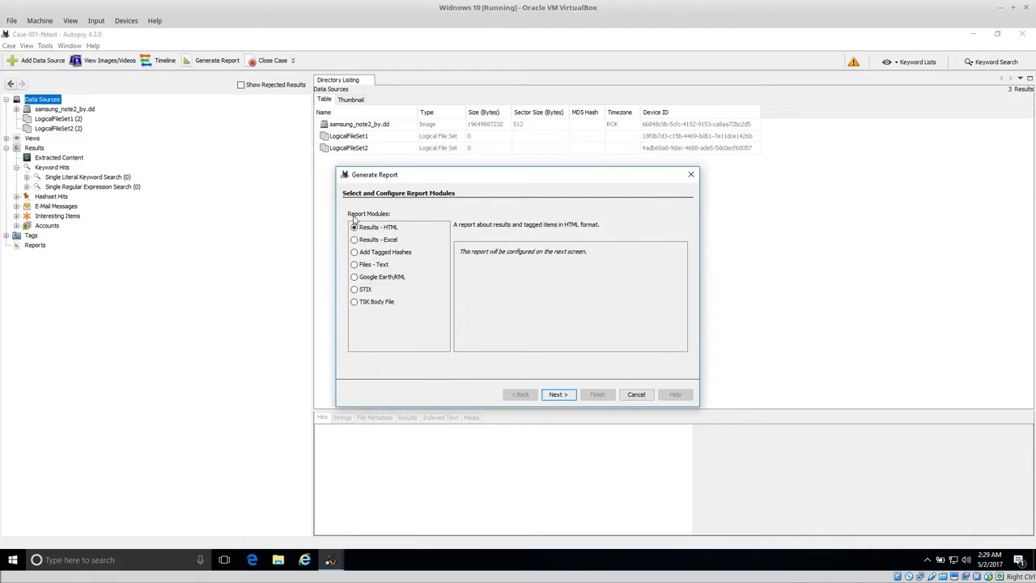
pyautogui.moveTo(259, 124)
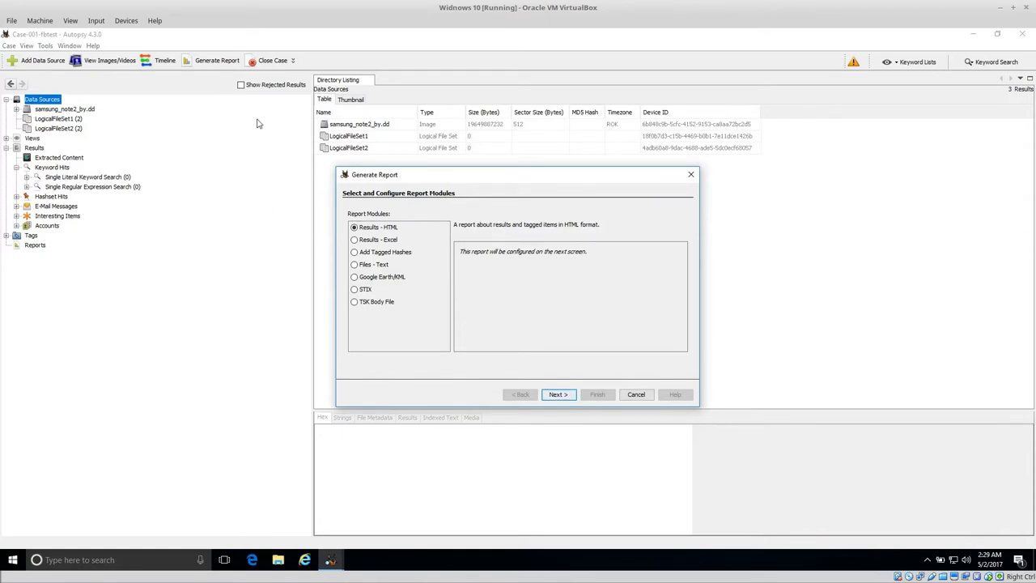
pyautogui.moveTo(400, 226)
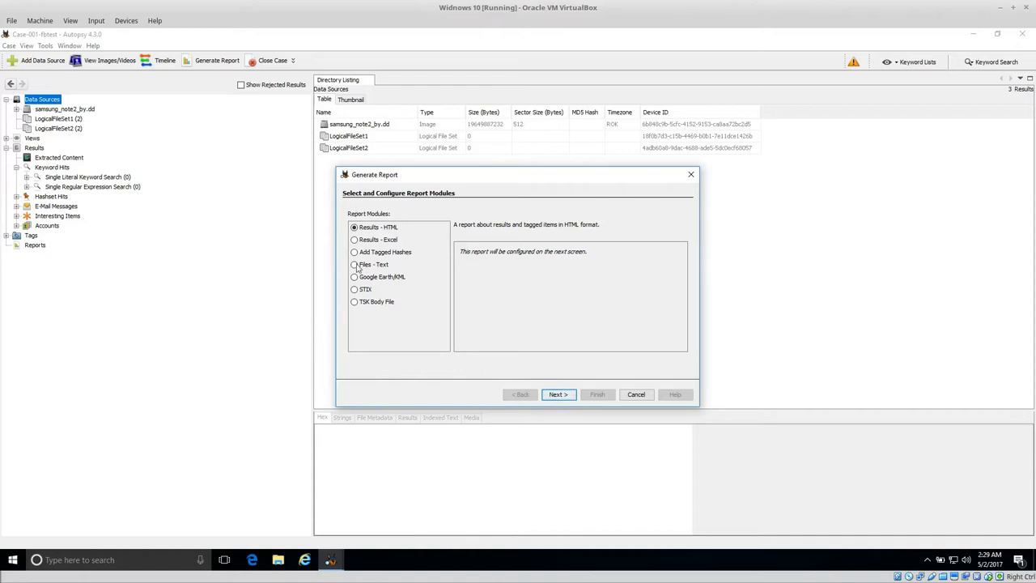
pyautogui.click(354, 264)
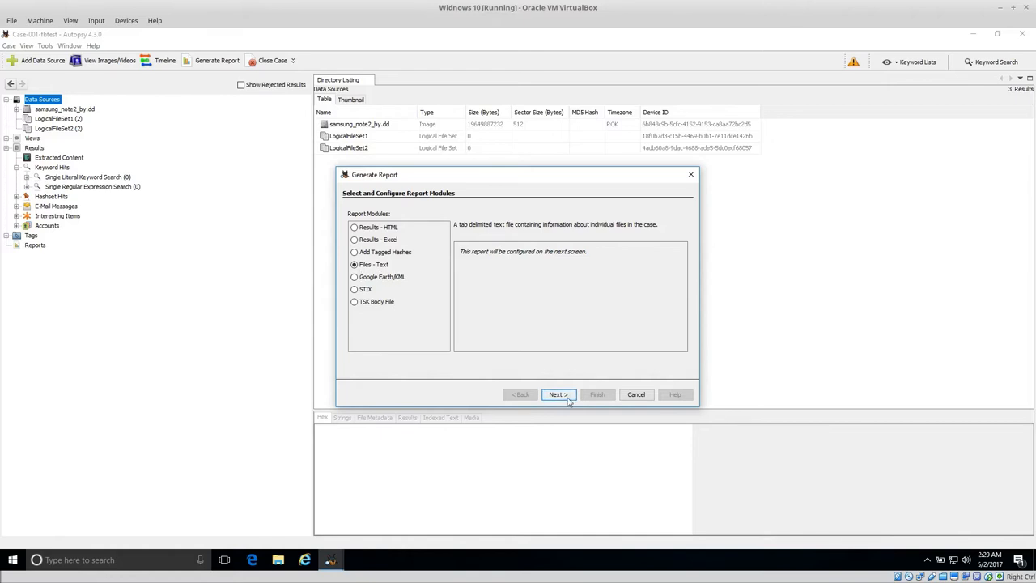
# Select all file attributes for the Files - Text report and finish generating it.
pyautogui.click(558, 394)
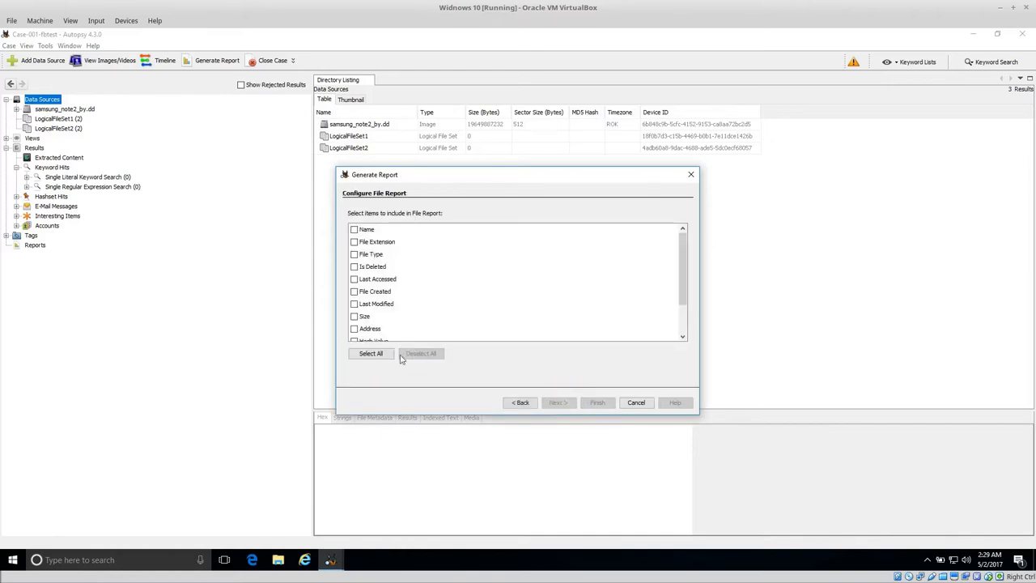
pyautogui.scroll(-3)
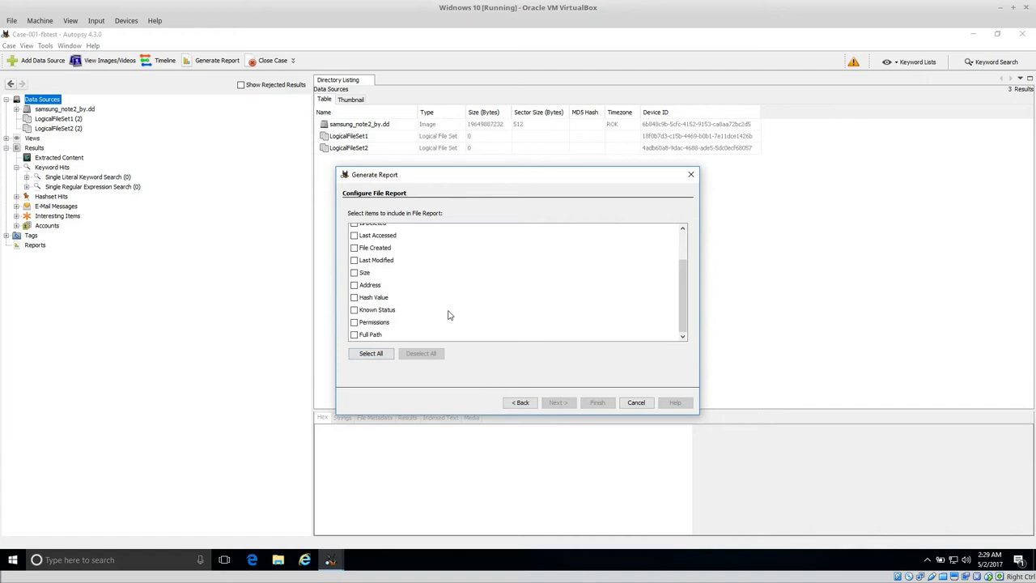
pyautogui.scroll(3)
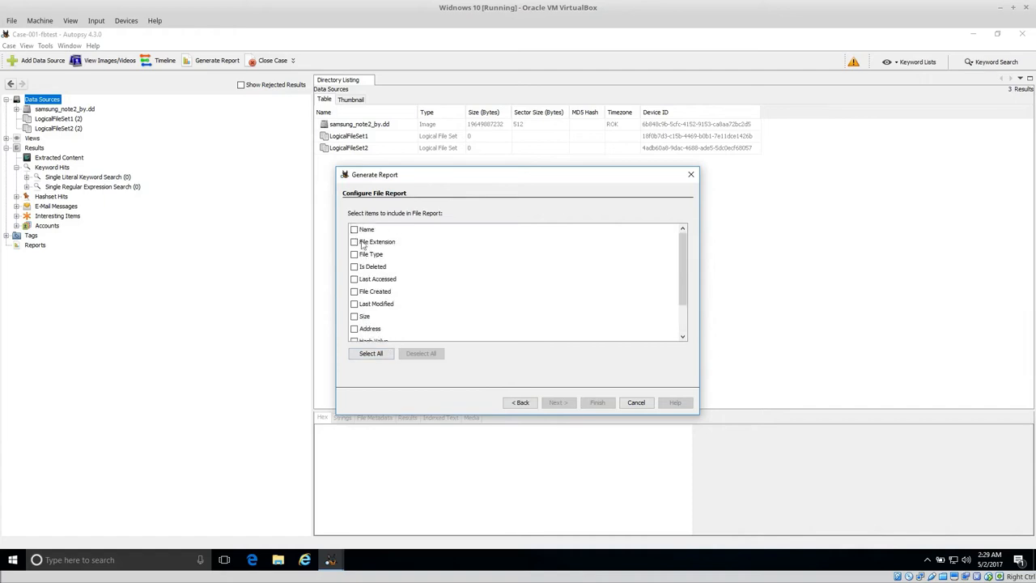
pyautogui.click(370, 353)
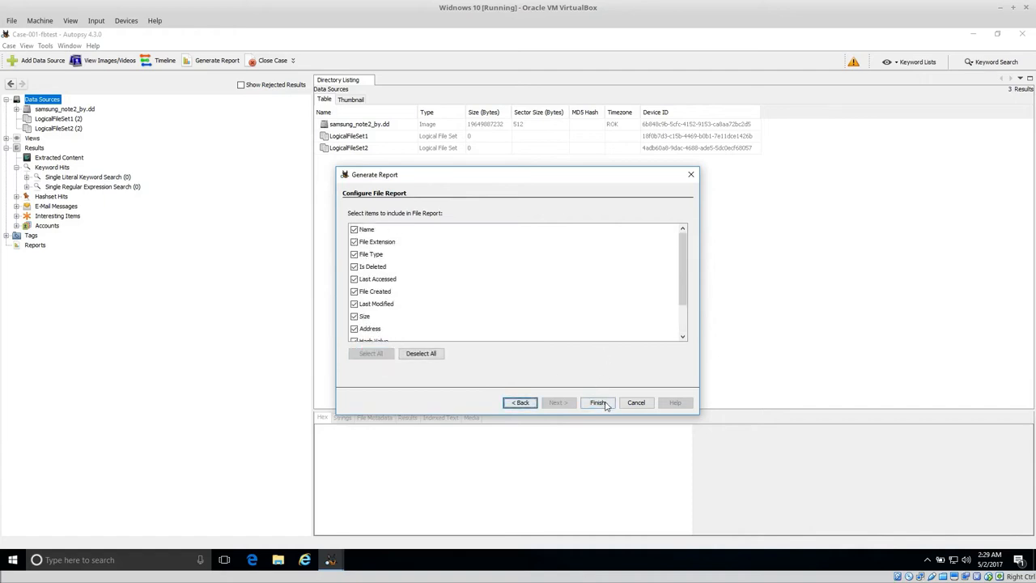
pyautogui.click(597, 402)
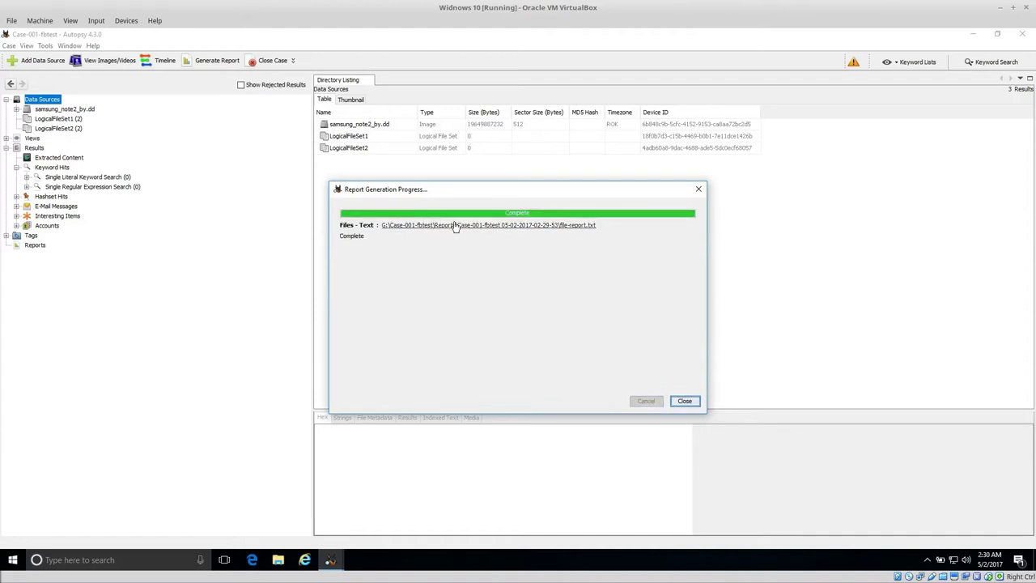
pyautogui.moveTo(452, 241)
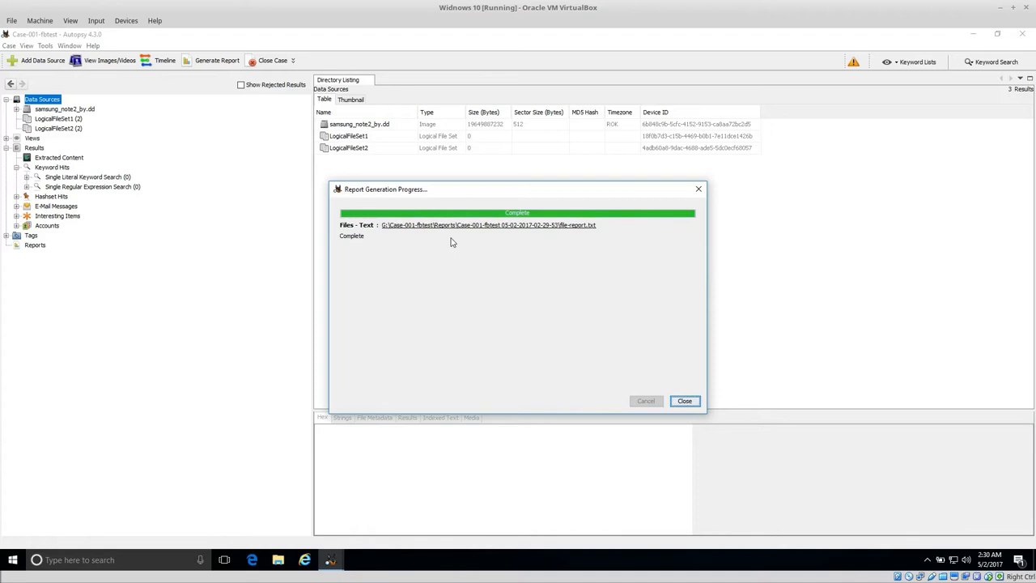
pyautogui.moveTo(572, 233)
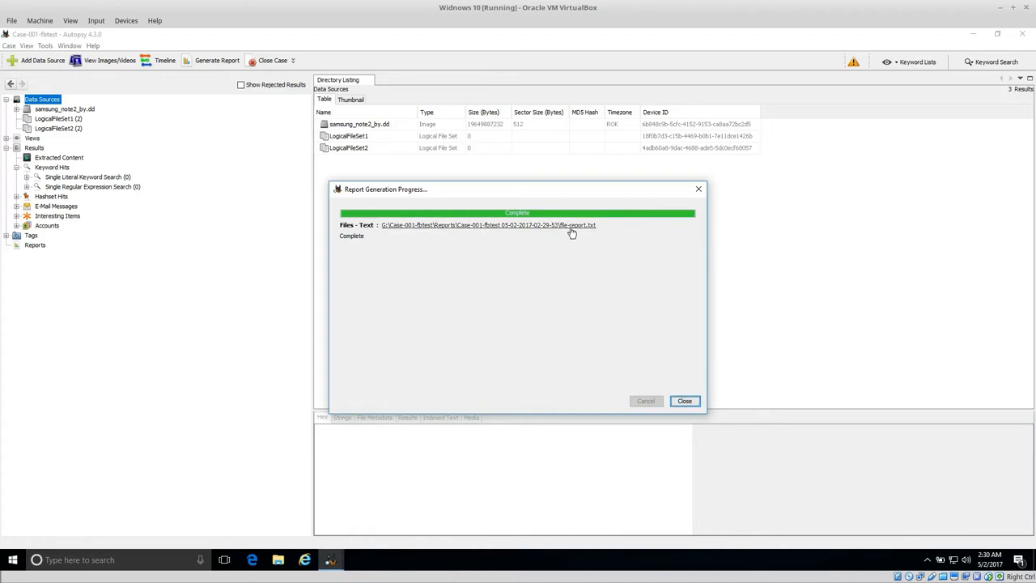
pyautogui.moveTo(533, 233)
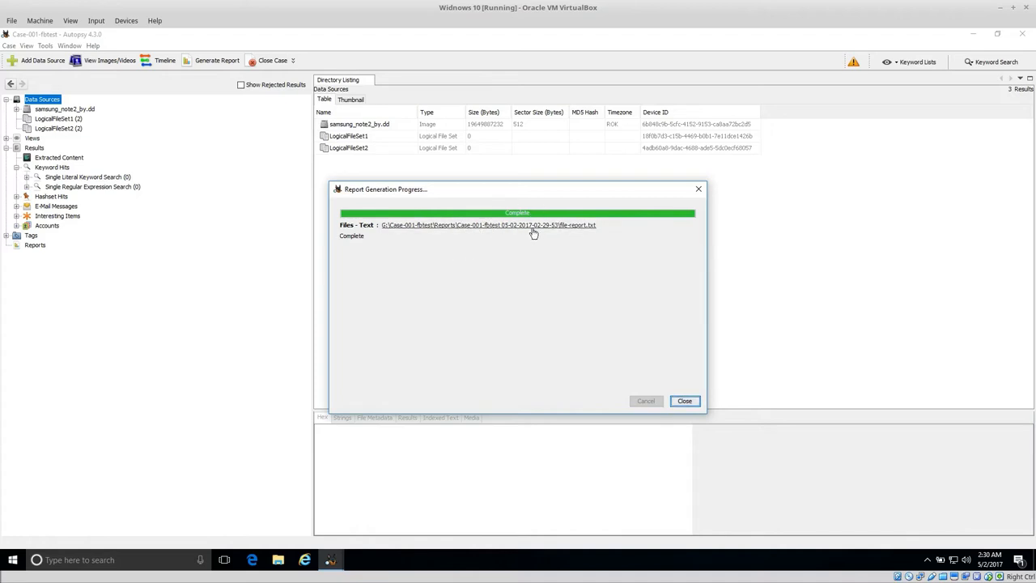
pyautogui.moveTo(556, 234)
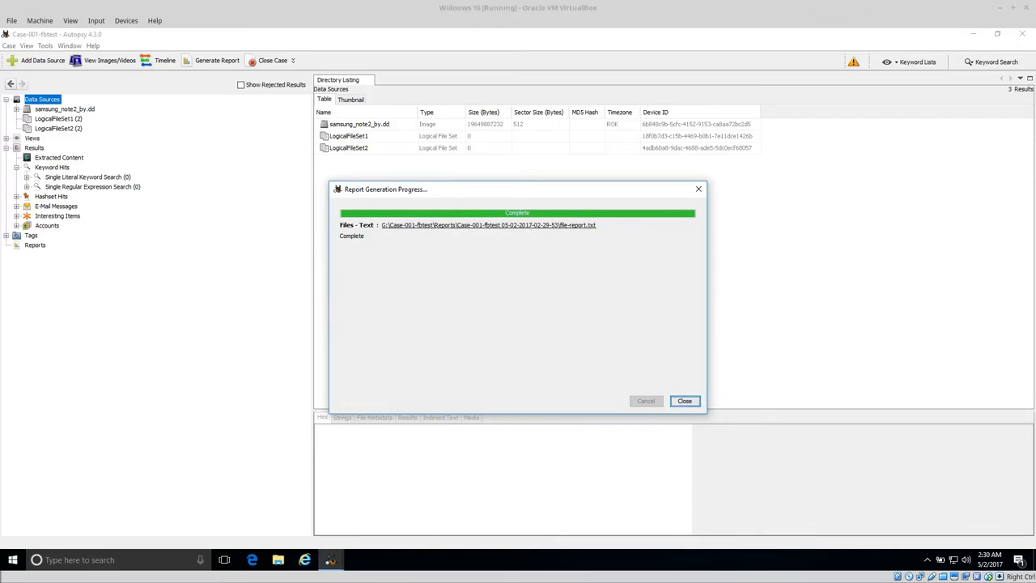
# Close the completed Report Generation Progress dialog for file-report.txt.
pyautogui.click(684, 401)
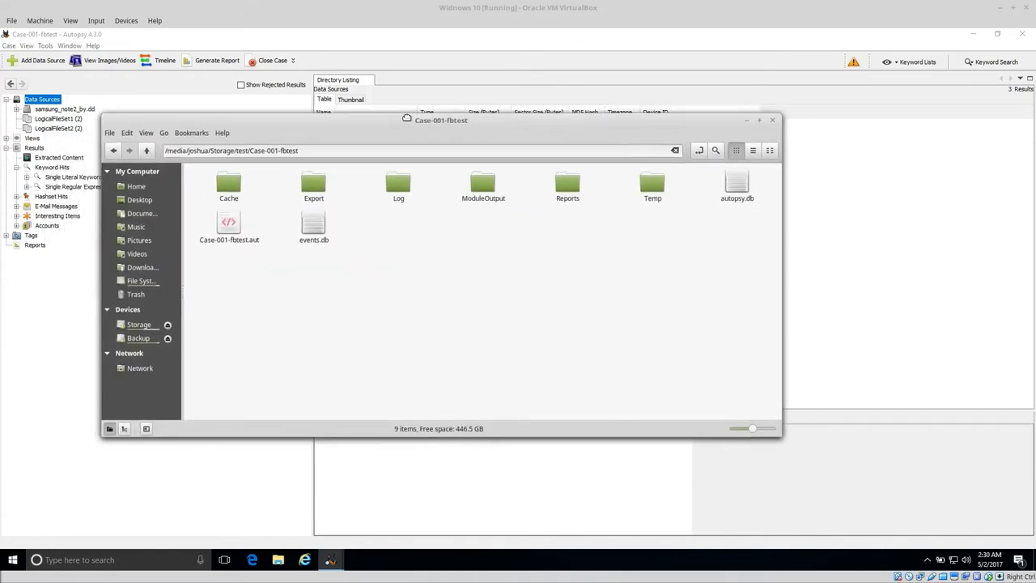
# Browse Case-001-fbtest > Reports > newest report folder to file-report.txt, then minimize Nemo.
pyautogui.moveTo(441, 120); pyautogui.dragTo(455, 94)
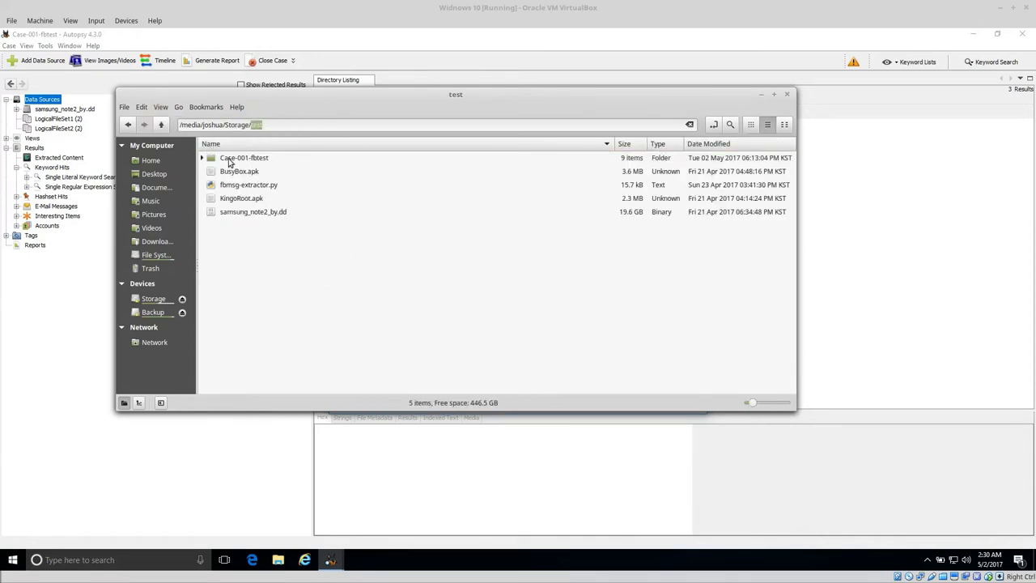
pyautogui.doubleClick(244, 158)
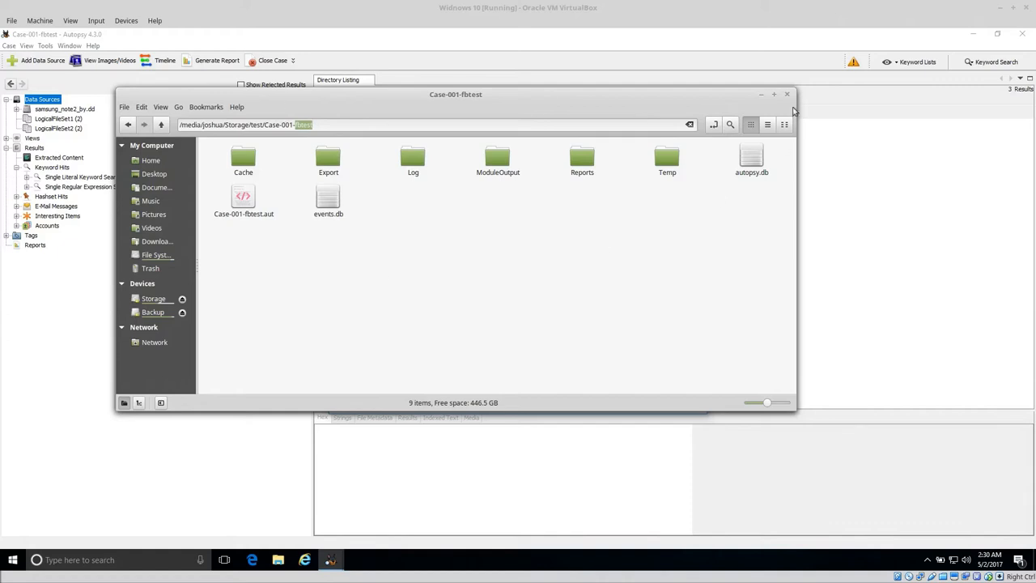
pyautogui.moveTo(563, 287)
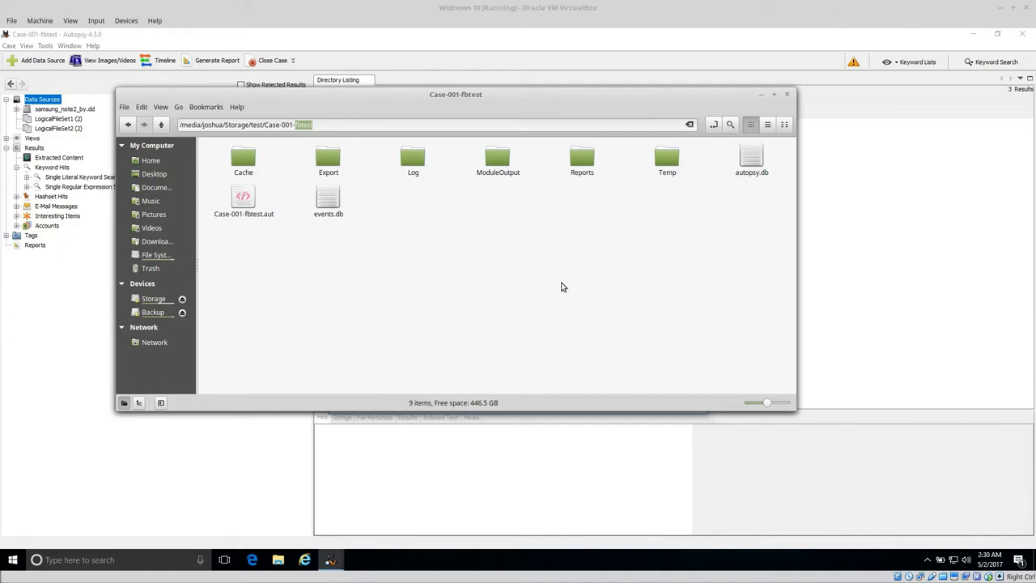
pyautogui.moveTo(407, 228)
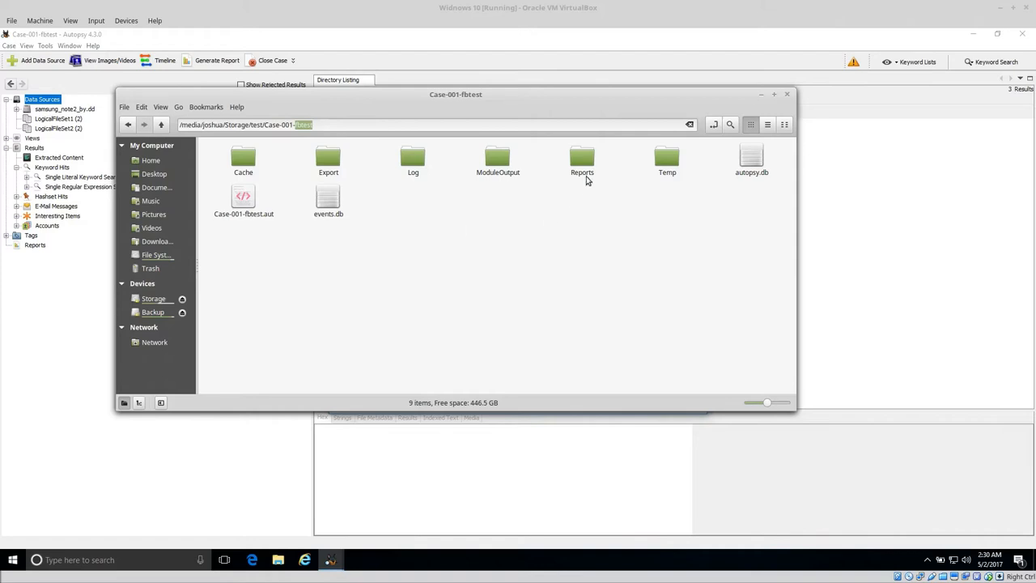
pyautogui.click(582, 160)
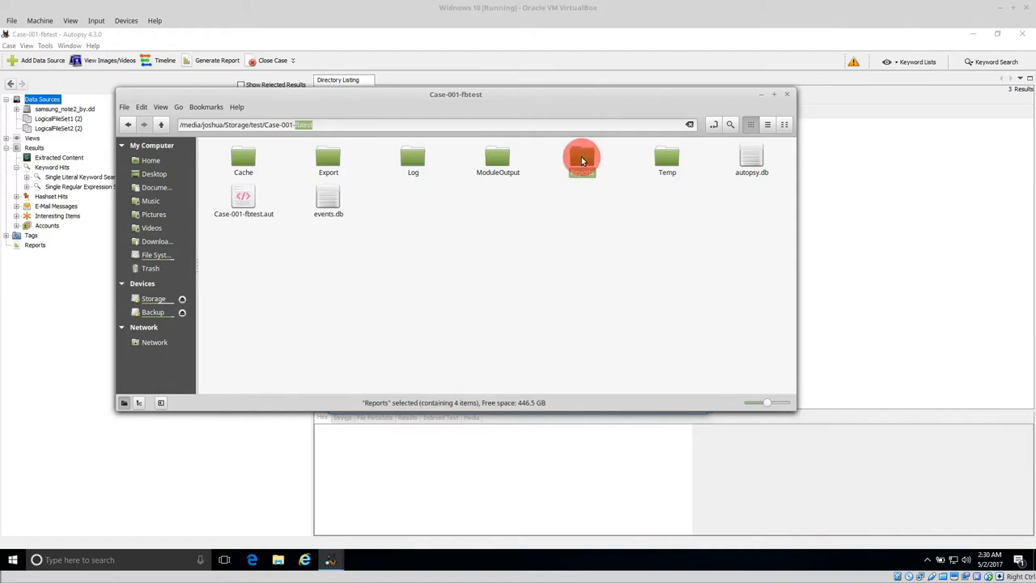
pyautogui.doubleClick(581, 158)
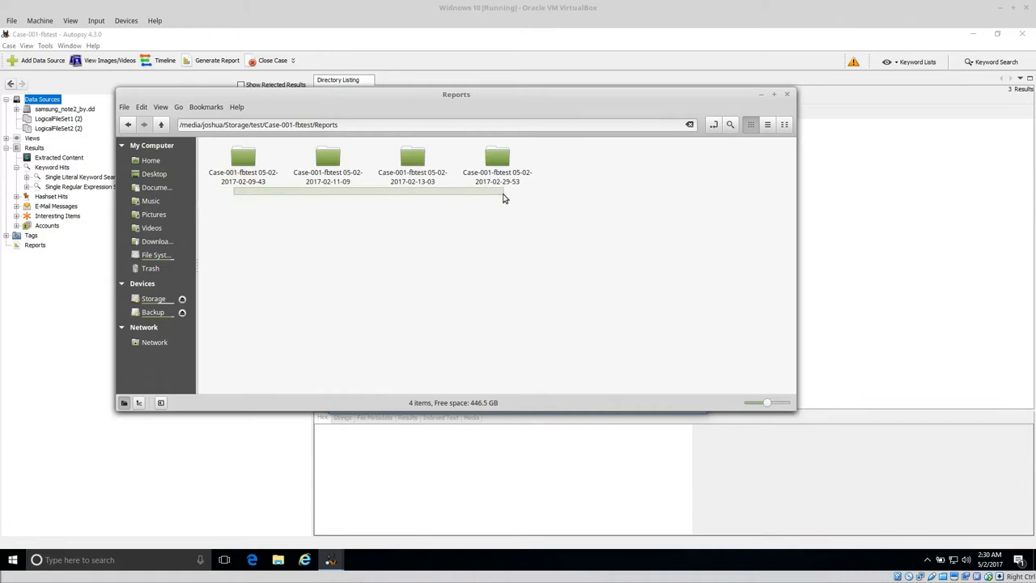
pyautogui.doubleClick(497, 157)
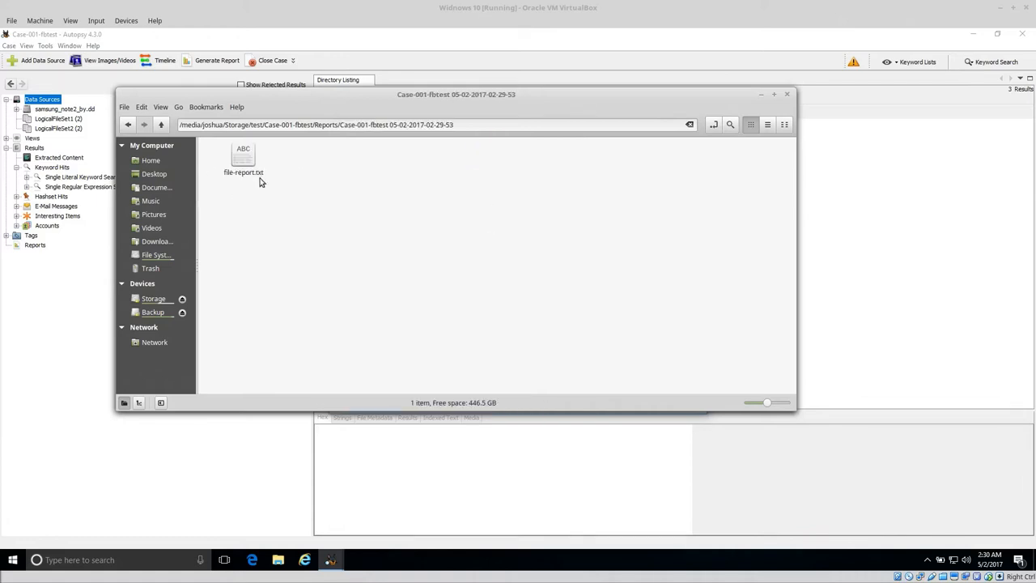
pyautogui.click(242, 157)
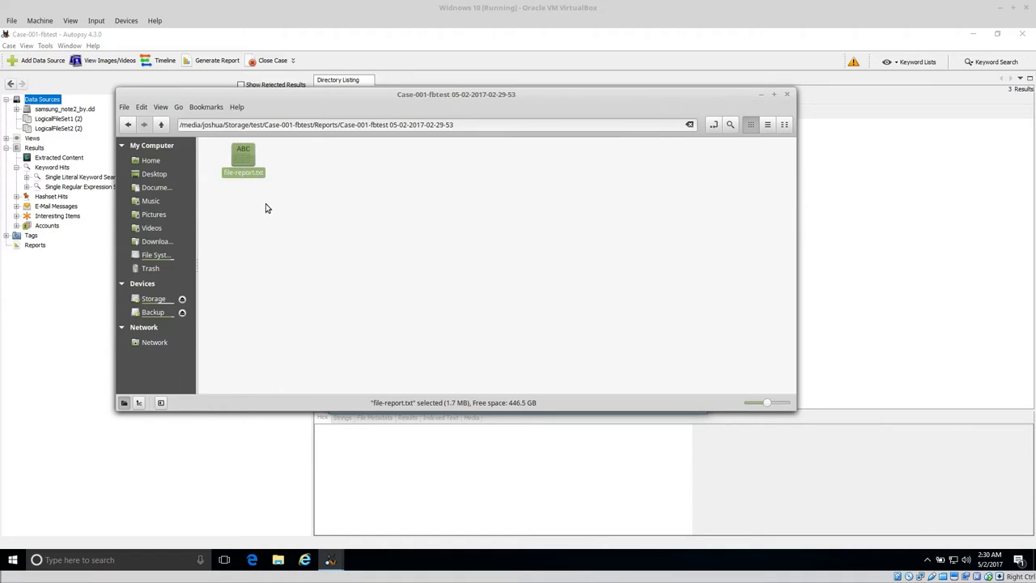
pyautogui.moveTo(274, 216)
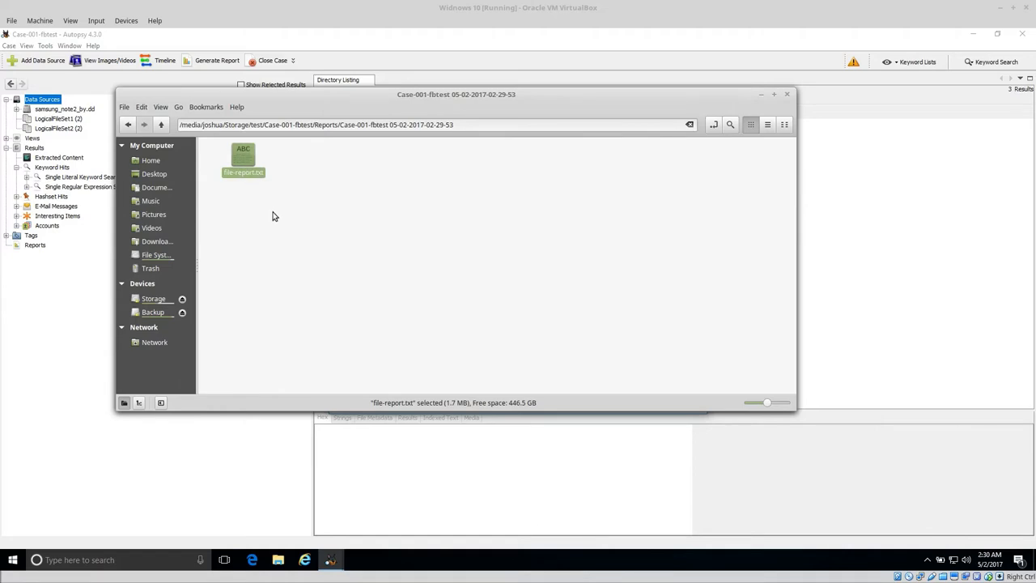
pyautogui.moveTo(252, 183)
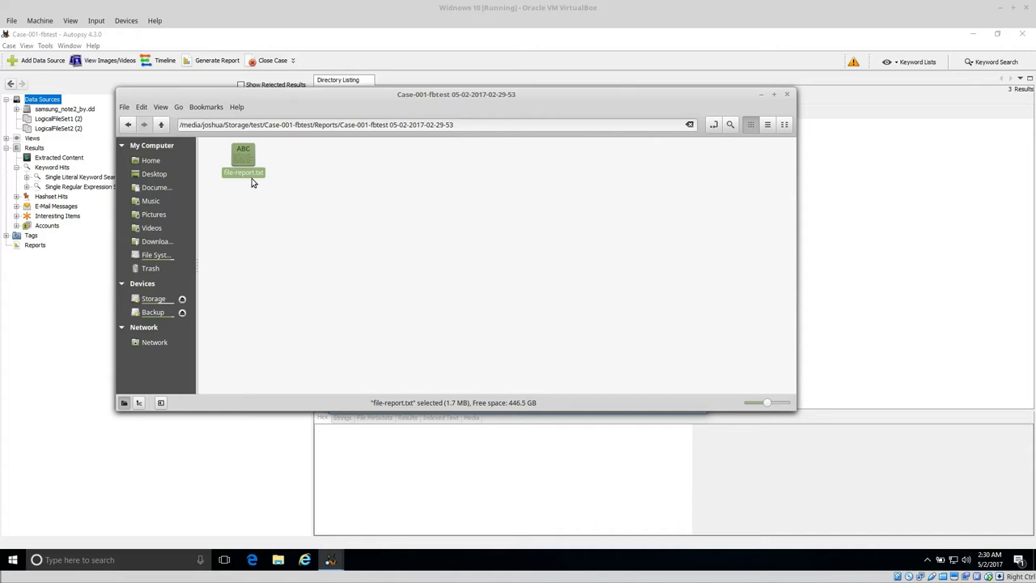
pyautogui.moveTo(270, 190)
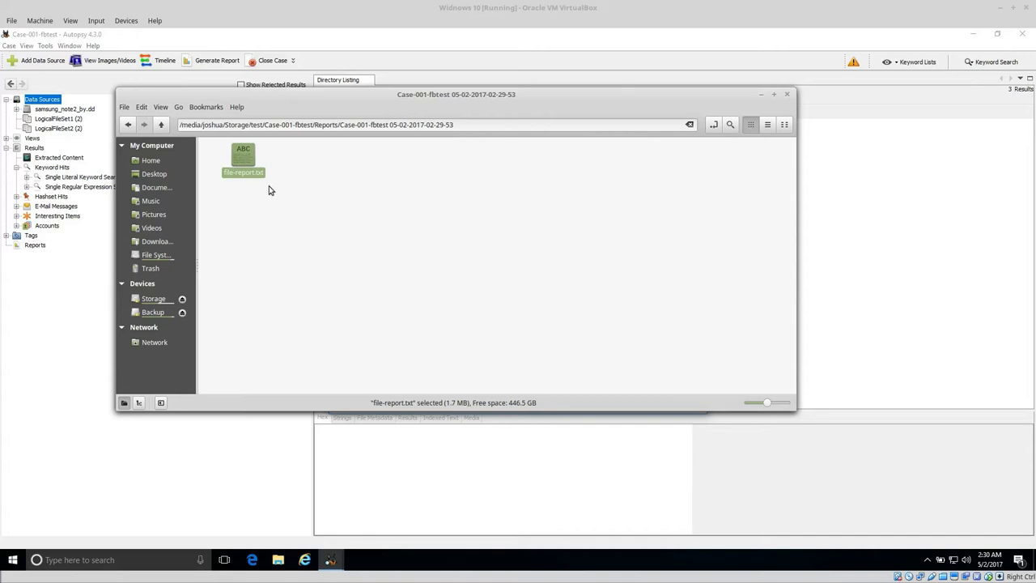
pyautogui.moveTo(763, 100)
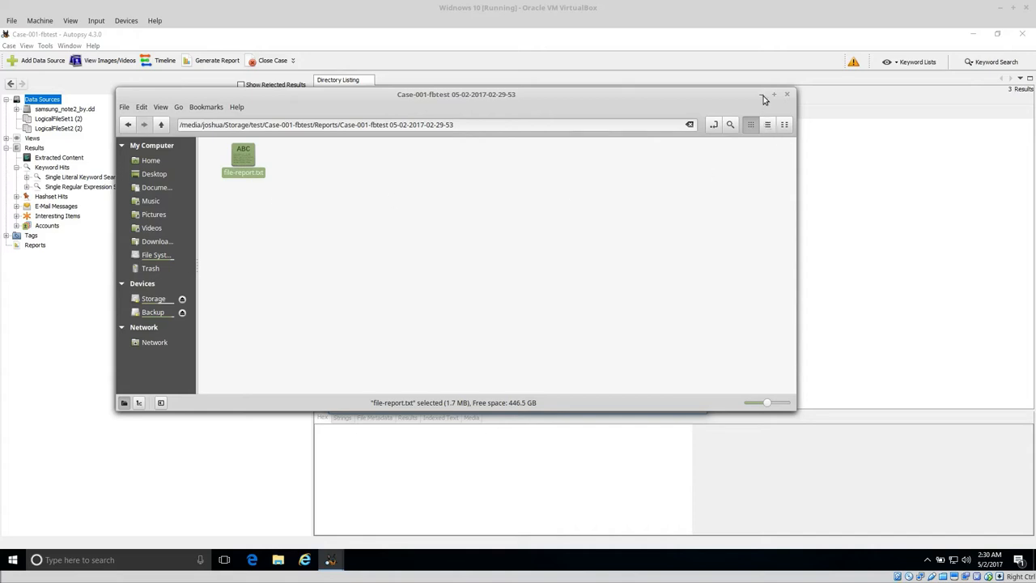
pyautogui.click(786, 94)
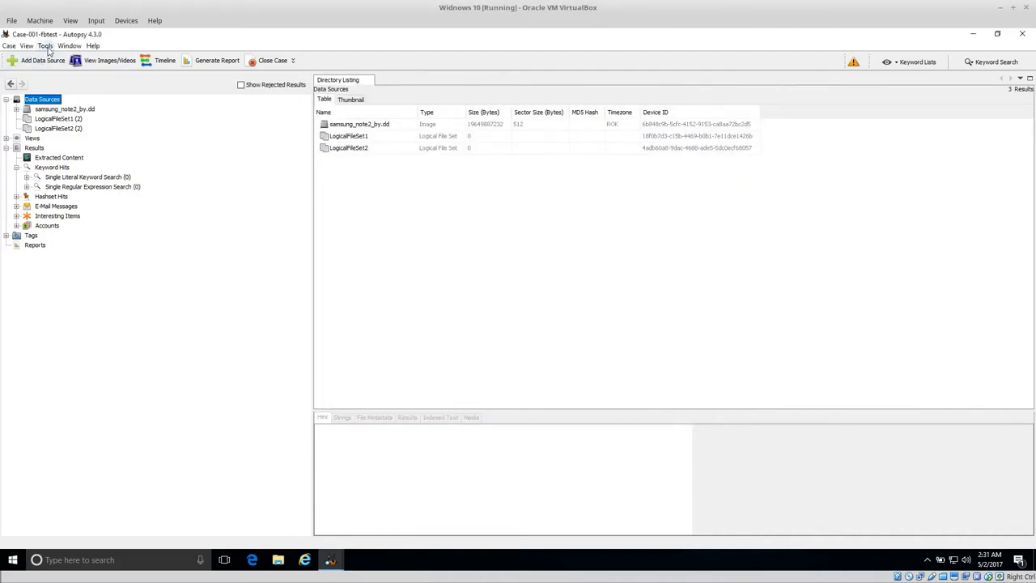
# Generate a TSK Body File report and close its finished progress window.
pyautogui.click(45, 45)
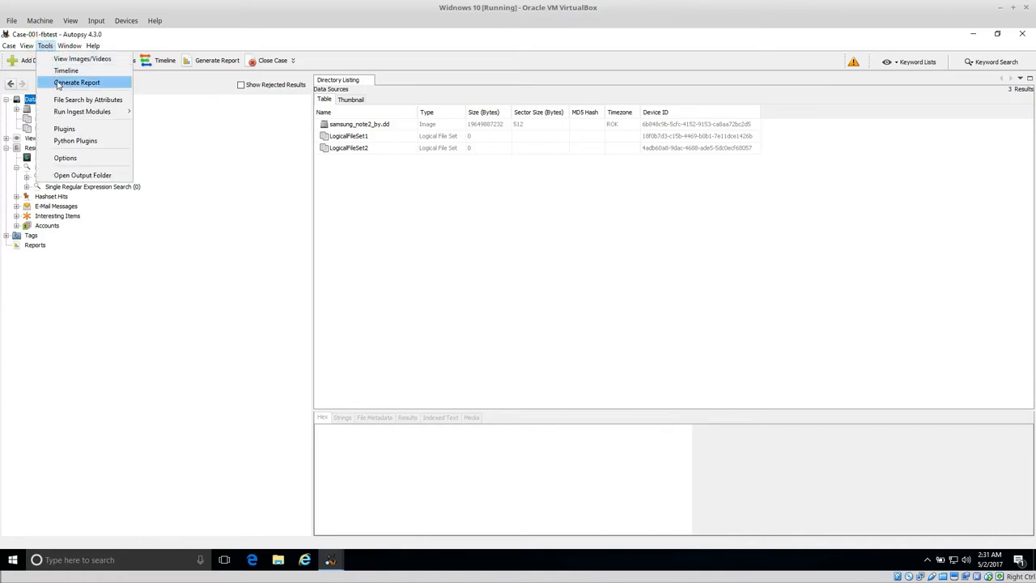
pyautogui.click(76, 82)
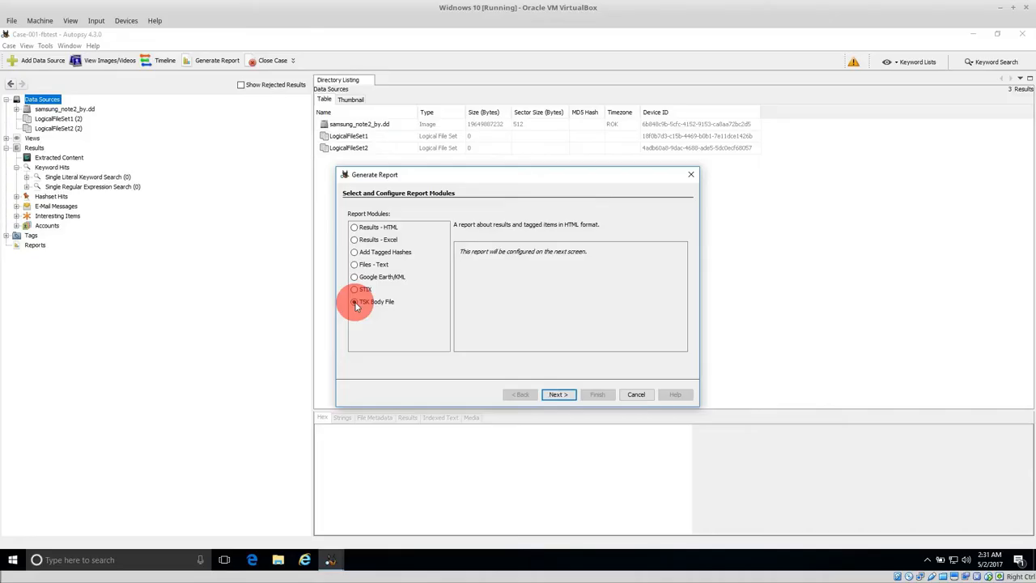
pyautogui.click(354, 301)
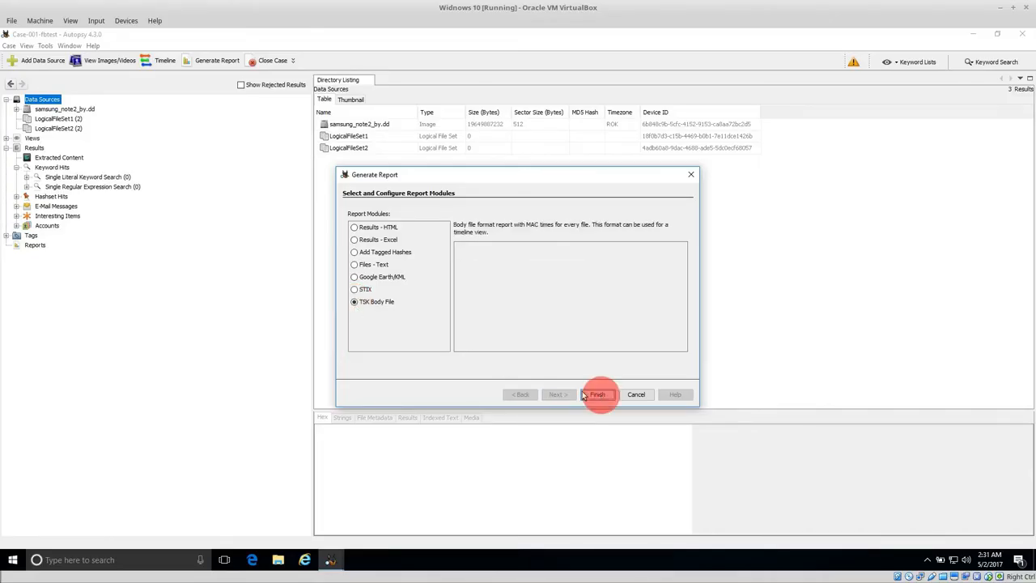
pyautogui.click(597, 394)
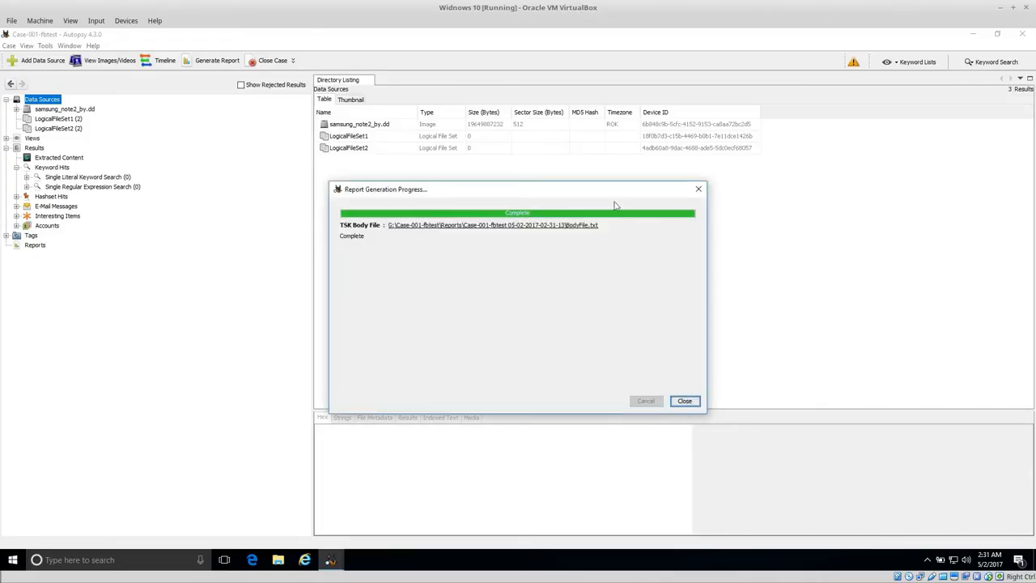
pyautogui.moveTo(539, 329)
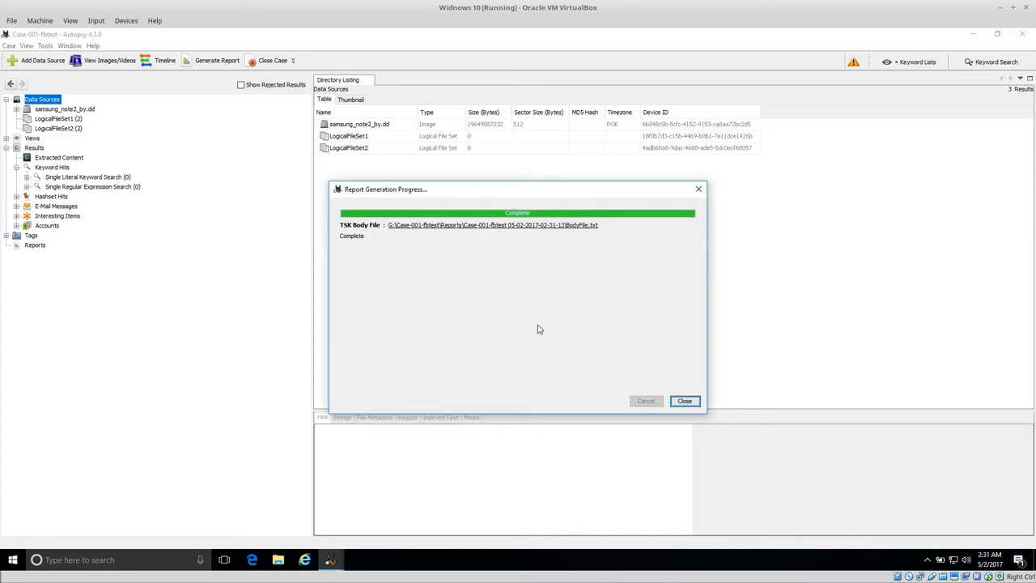
pyautogui.moveTo(685, 400)
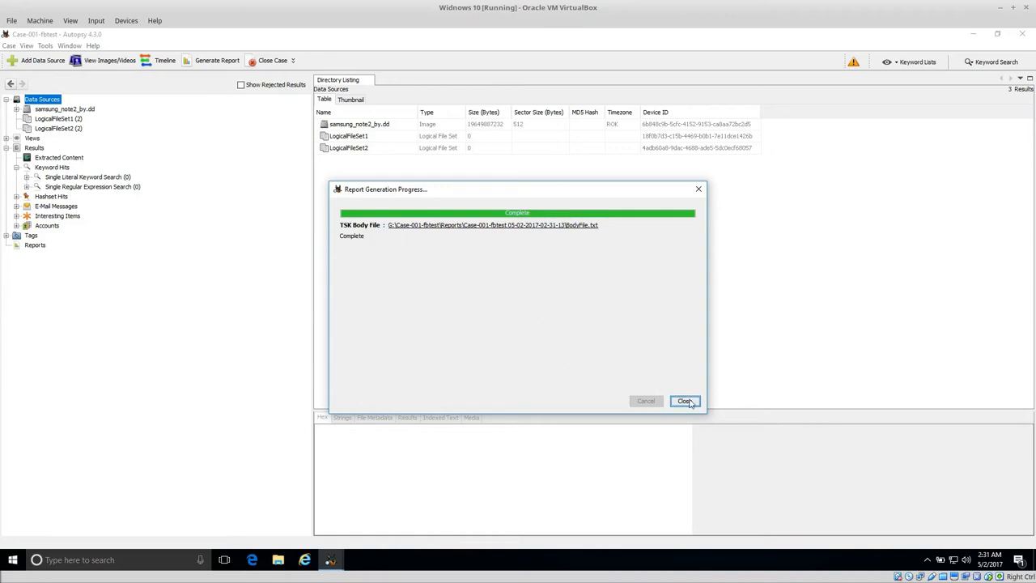
pyautogui.click(685, 400)
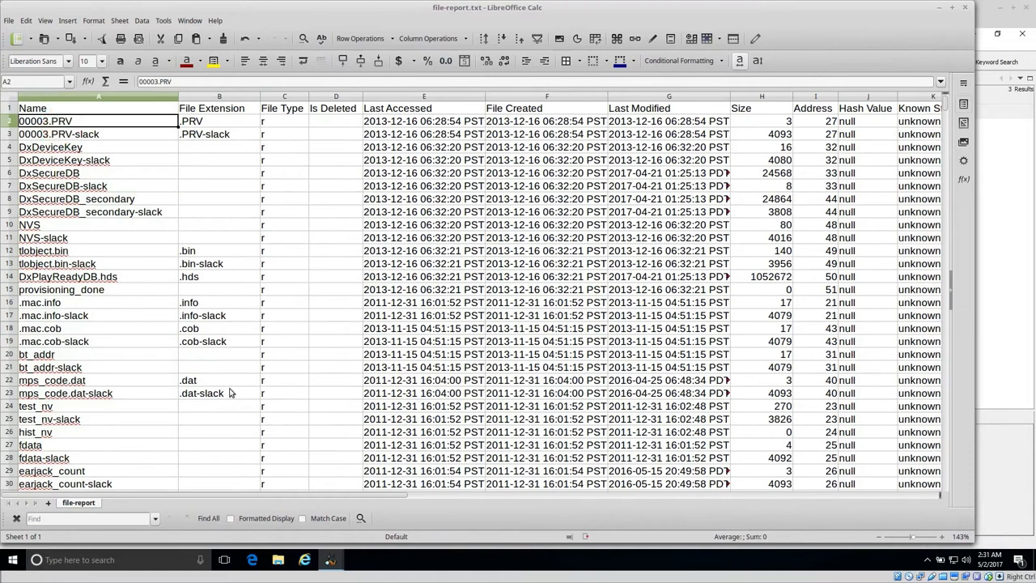
# Inspect the first file's type and timestamps, then scroll to Full Path and back.
pyautogui.click(284, 121)
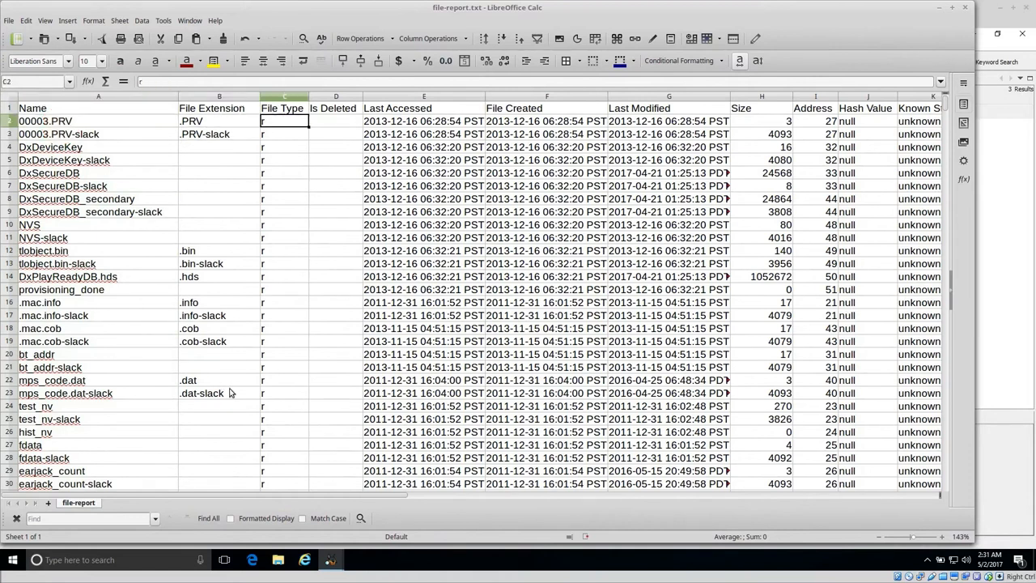
pyautogui.click(423, 121)
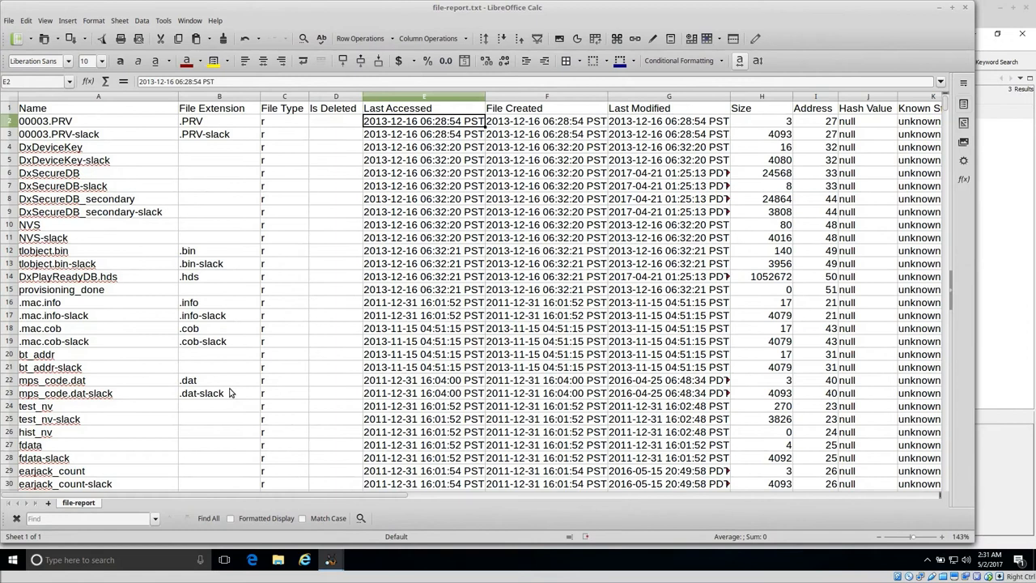
pyautogui.click(669, 120)
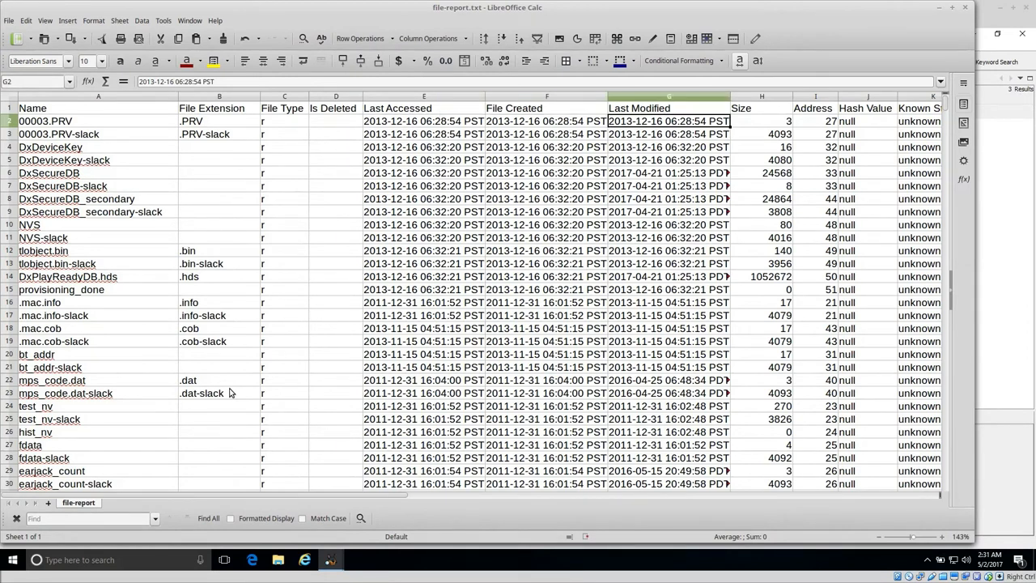
pyautogui.click(815, 121)
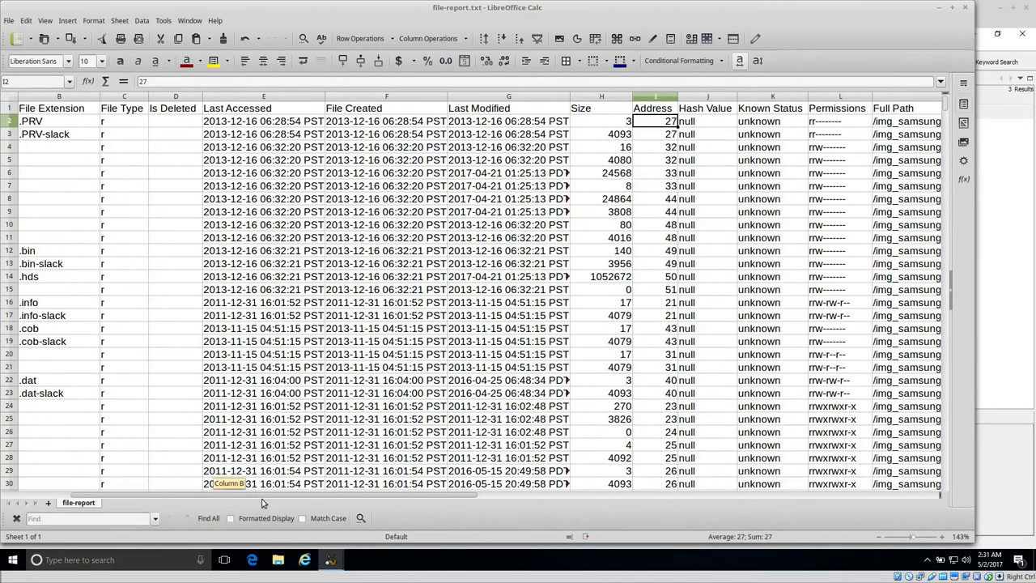
pyautogui.hscroll(3)
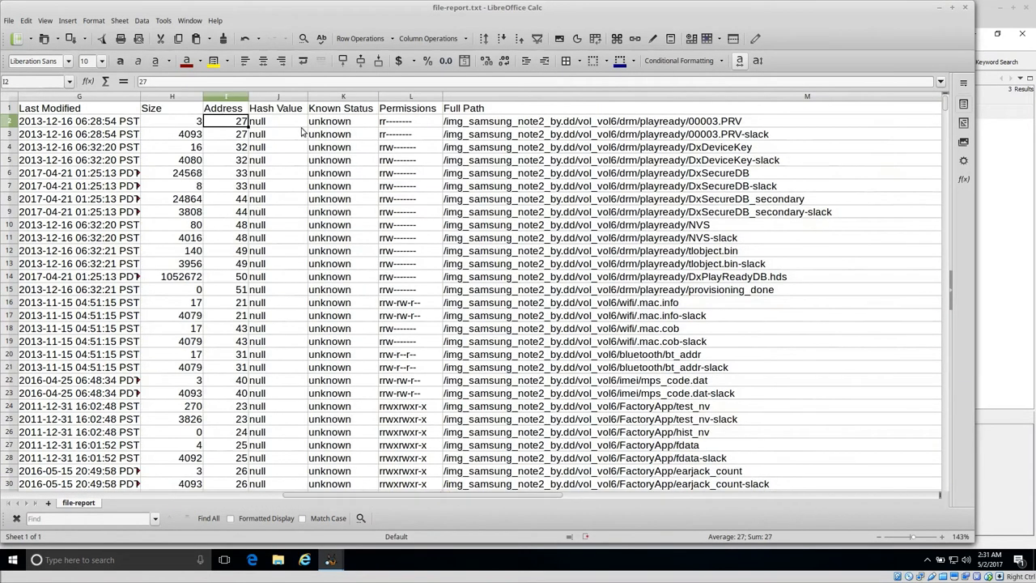
pyautogui.moveTo(397, 133)
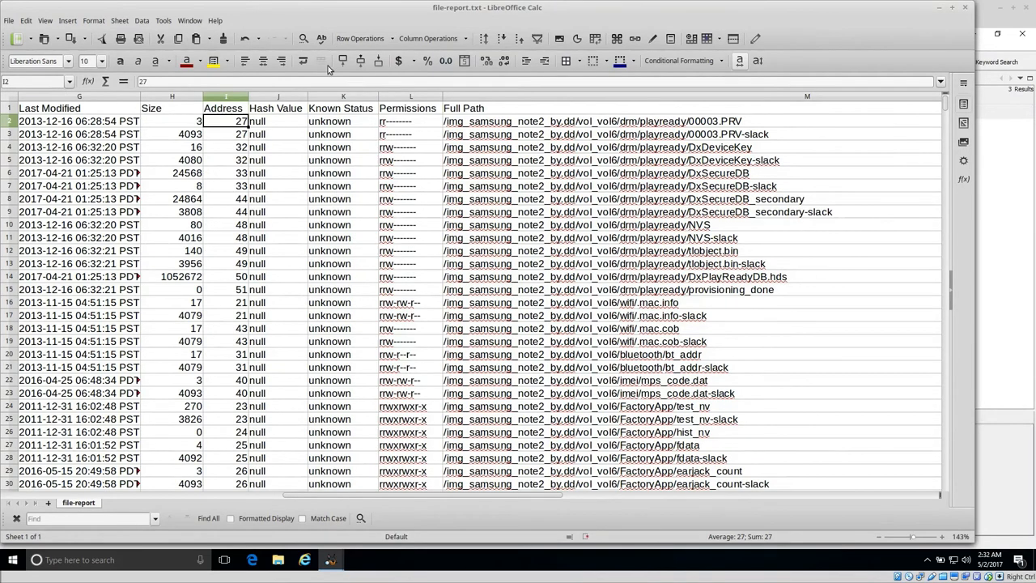
pyautogui.moveTo(320, 123)
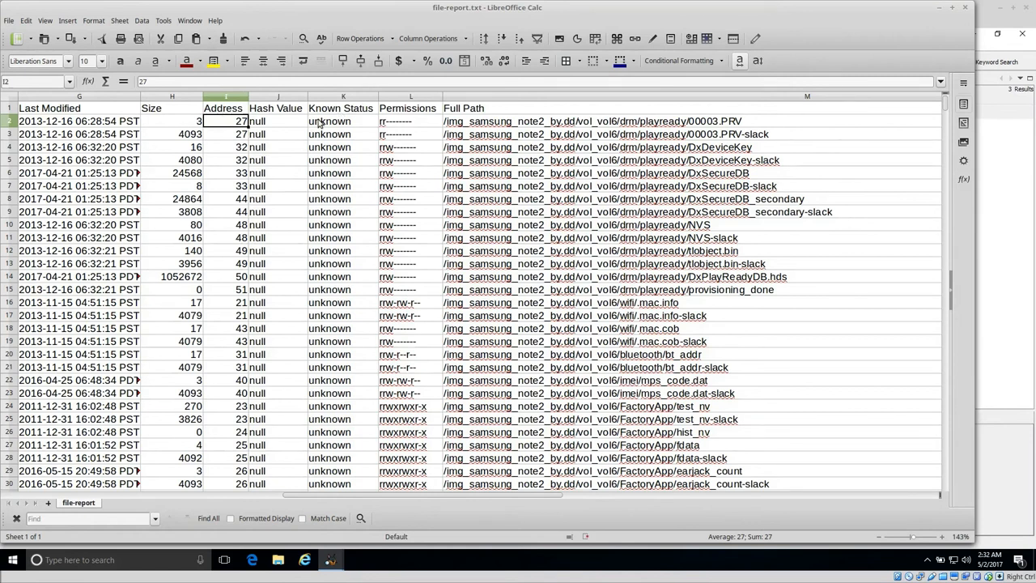
pyautogui.moveTo(511, 106)
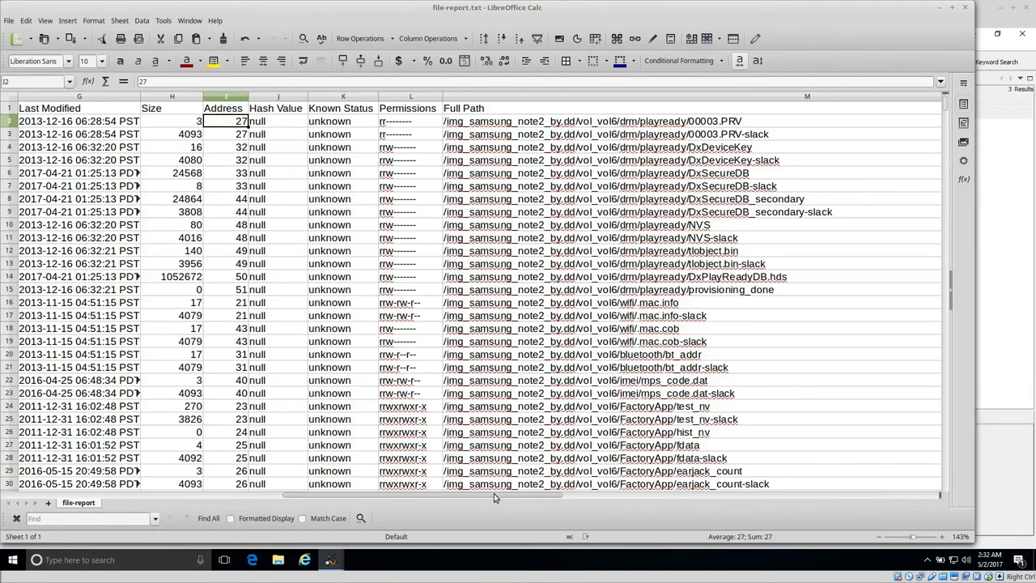
pyautogui.hscroll(-3)
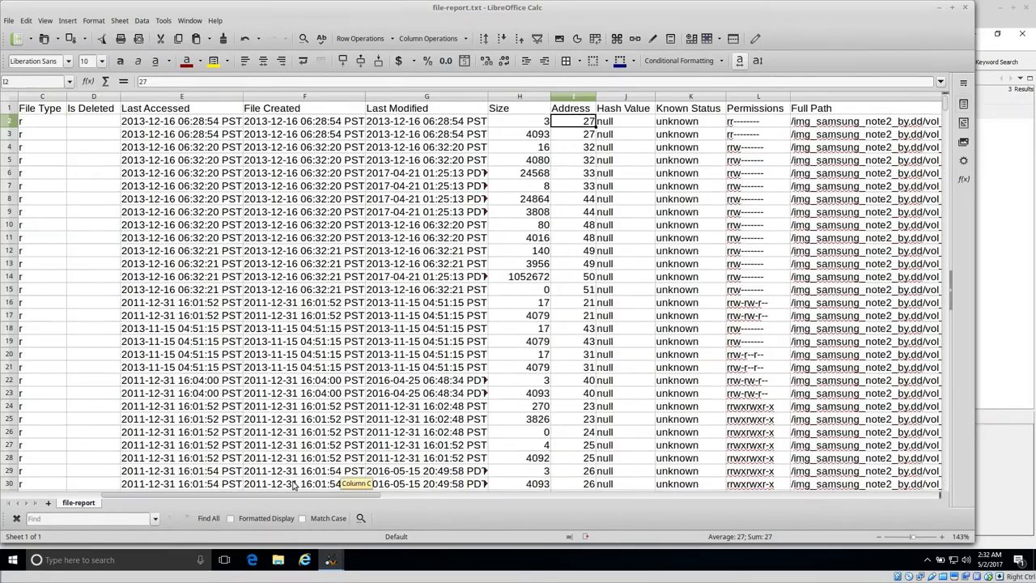
pyautogui.hscroll(-3)
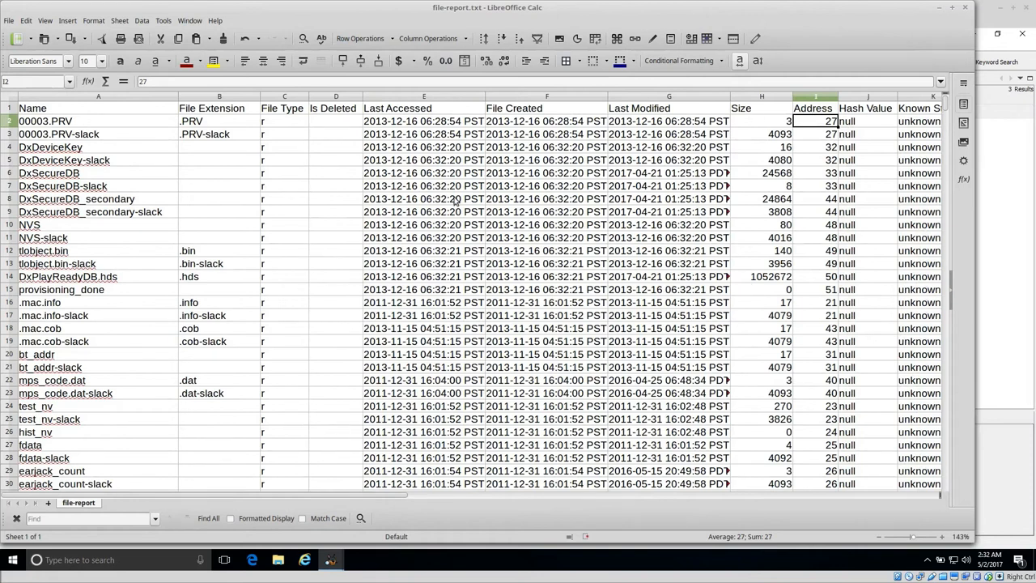
pyautogui.moveTo(466, 16)
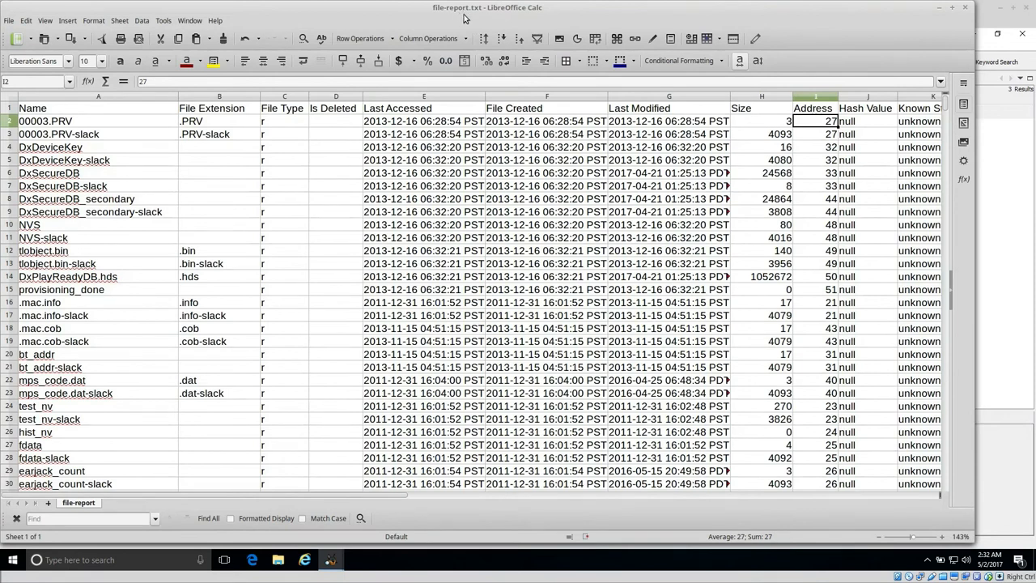
pyautogui.moveTo(167, 131)
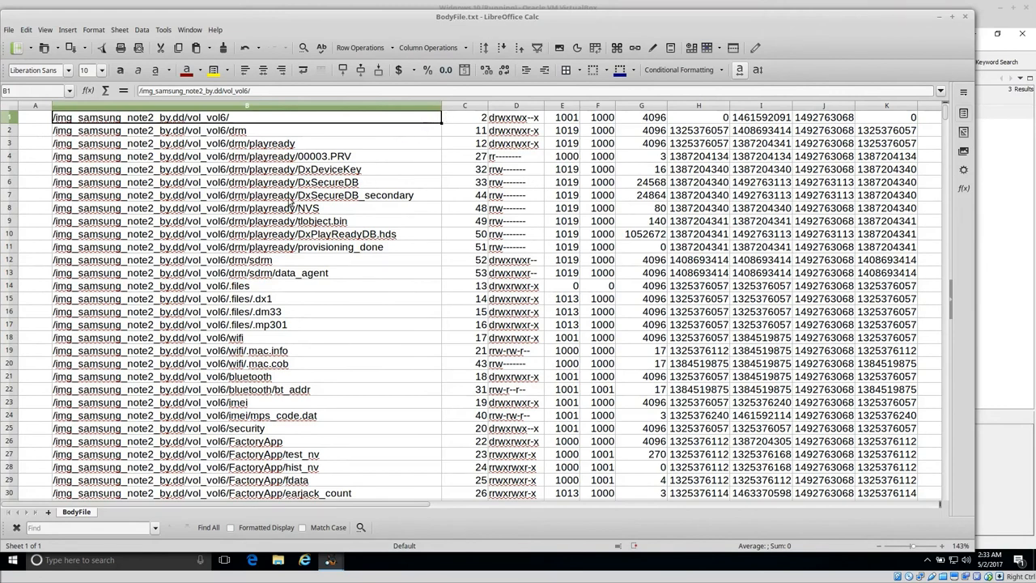
# In BodyFile.txt, select the first cell, the 00003.PRV path, and columns C and D.
pyautogui.click(35, 118)
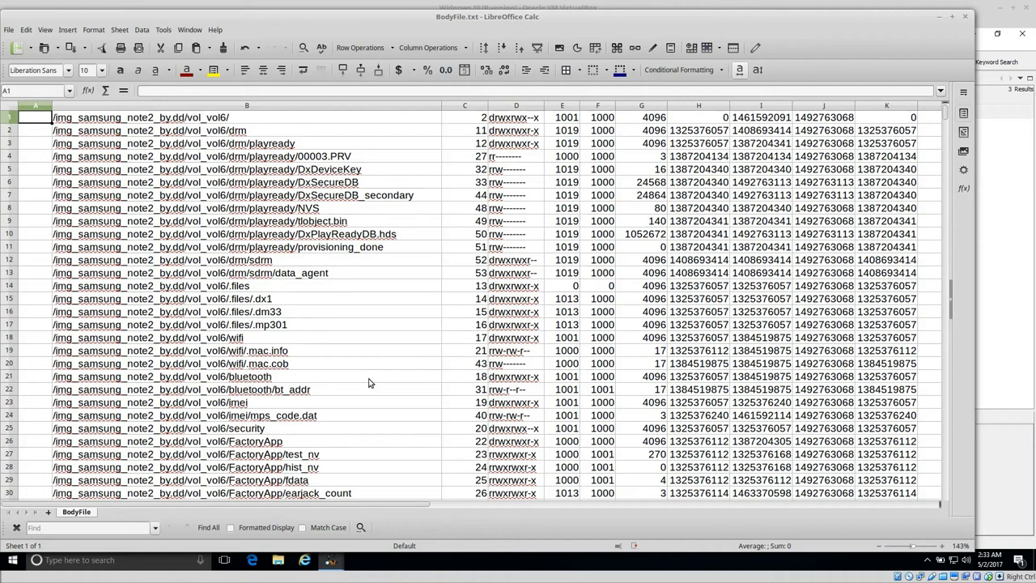
pyautogui.click(247, 117)
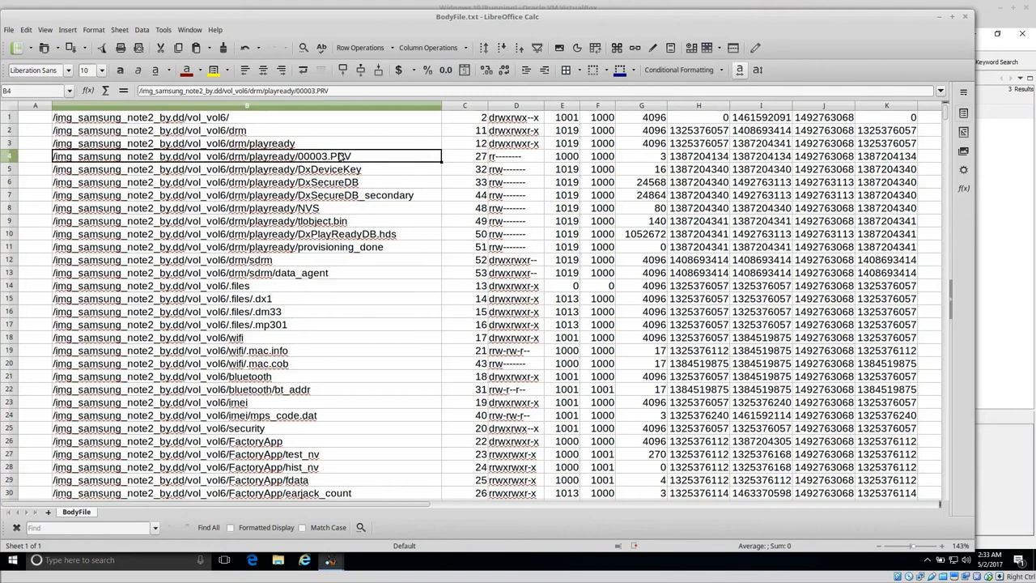
pyautogui.moveTo(251, 182)
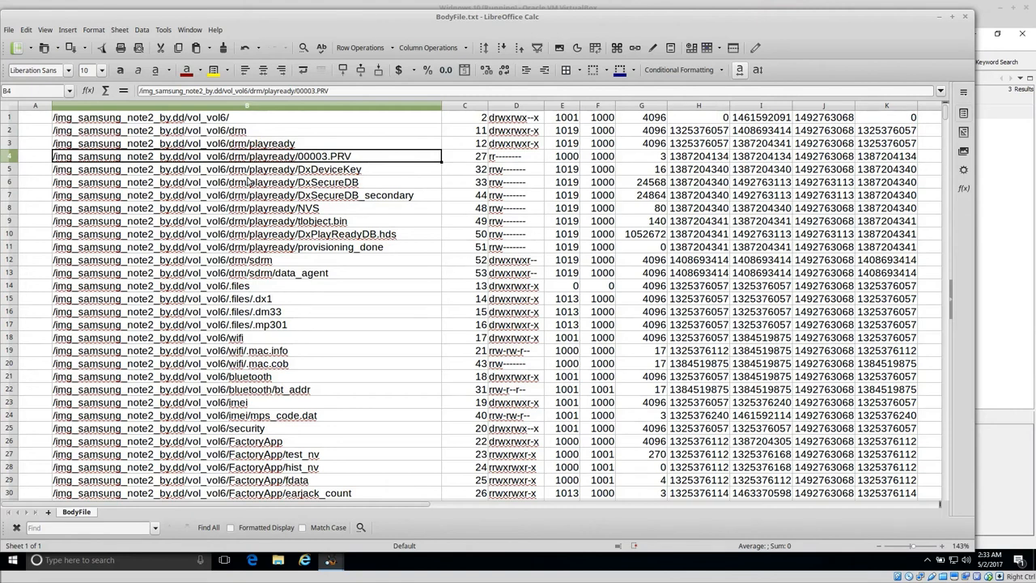
pyautogui.moveTo(461, 113)
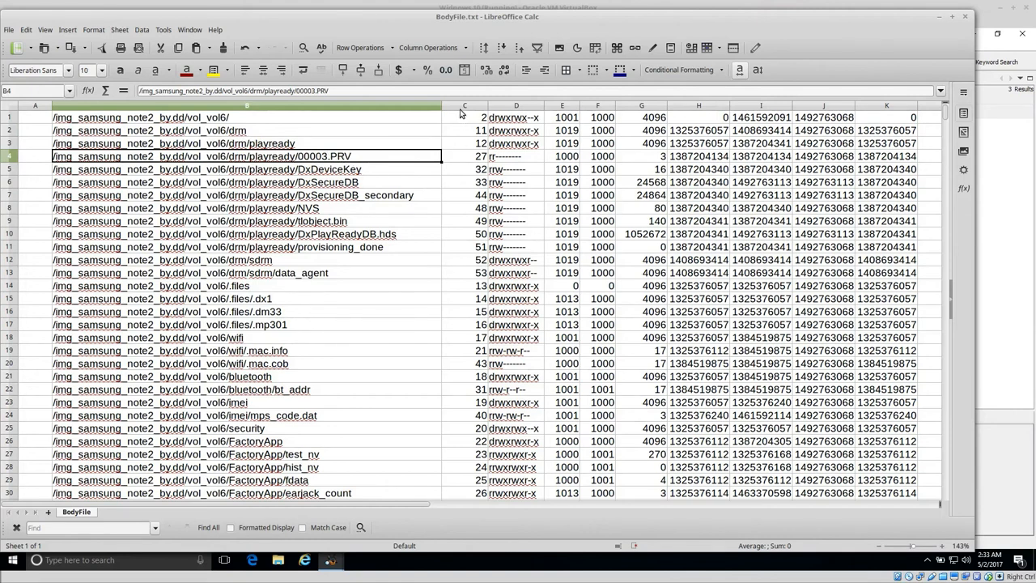
pyautogui.click(463, 105)
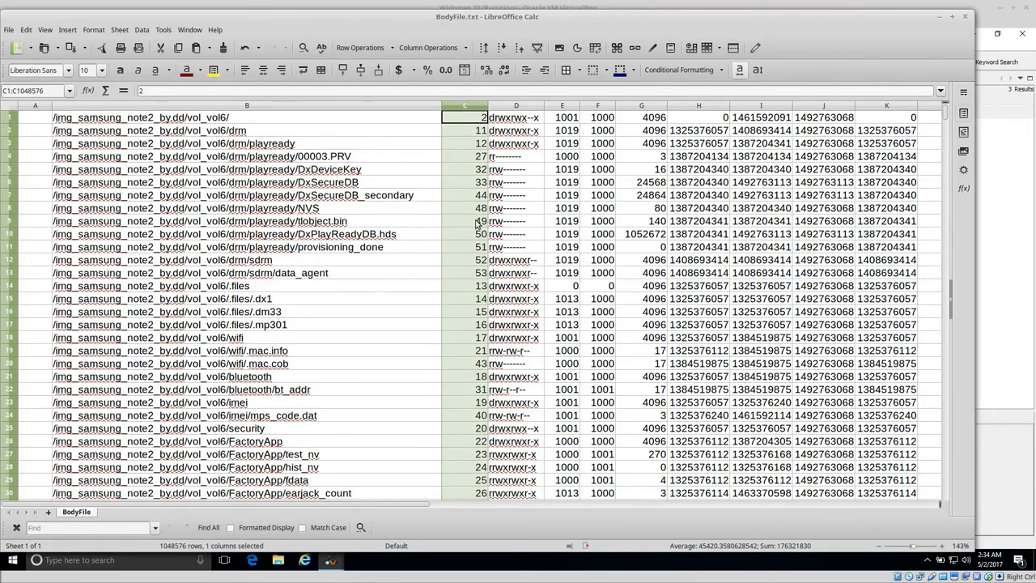
pyautogui.click(517, 106)
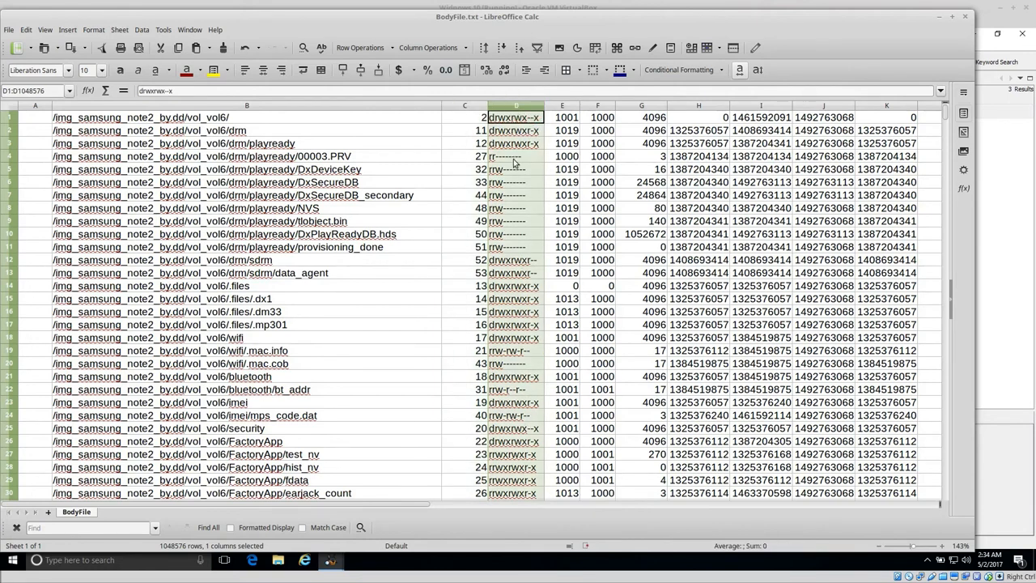
pyautogui.moveTo(521, 263)
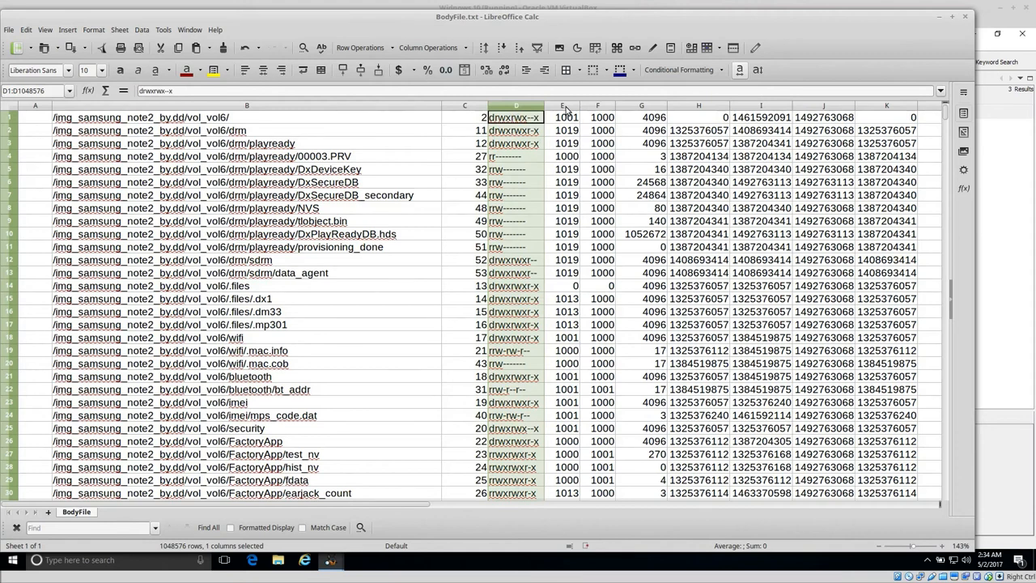
# Select BodyFile.txt columns F, G, H, J and K in turn.
pyautogui.click(598, 105)
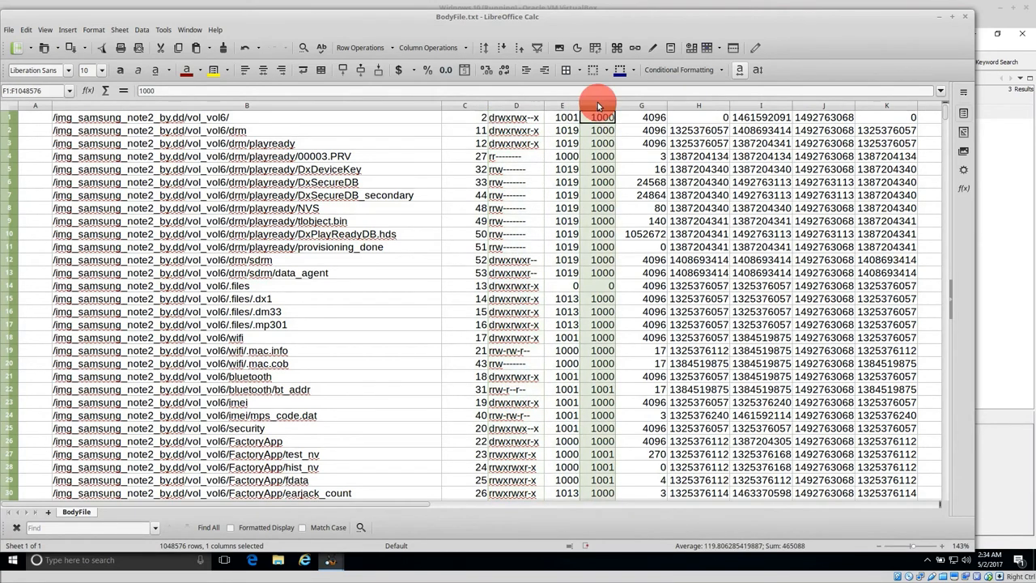
pyautogui.click(641, 106)
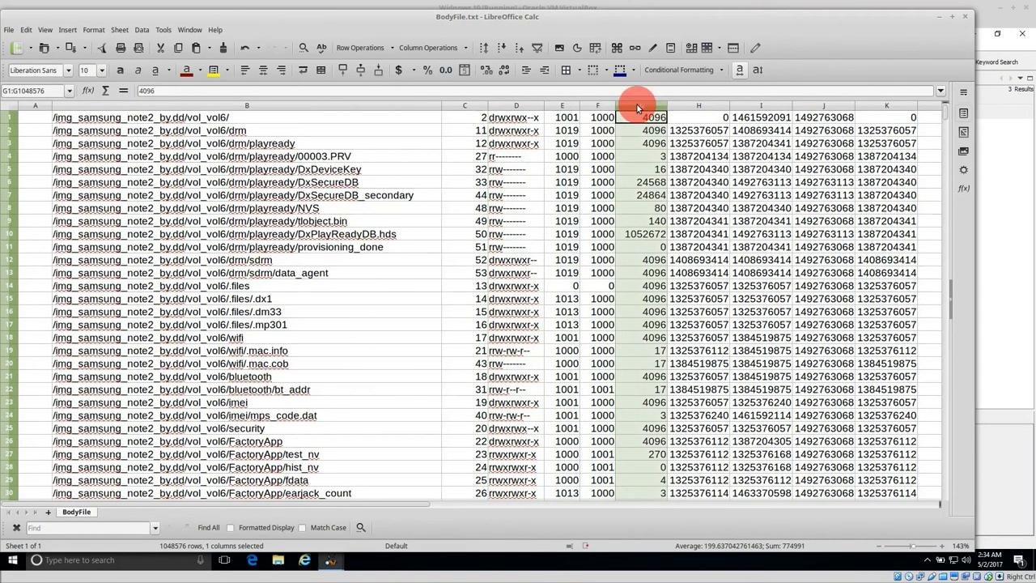
pyautogui.click(641, 105)
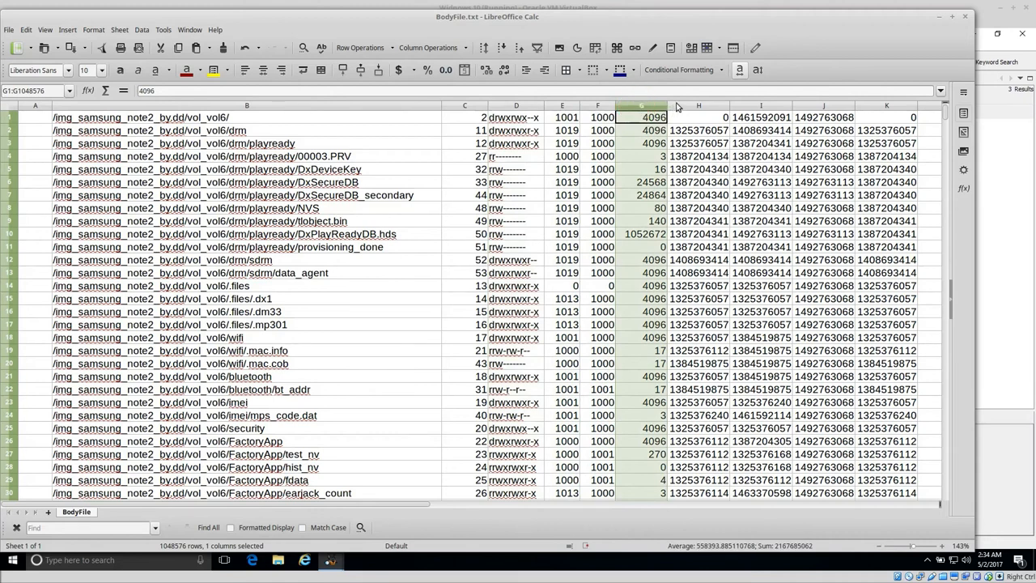
pyautogui.click(697, 105)
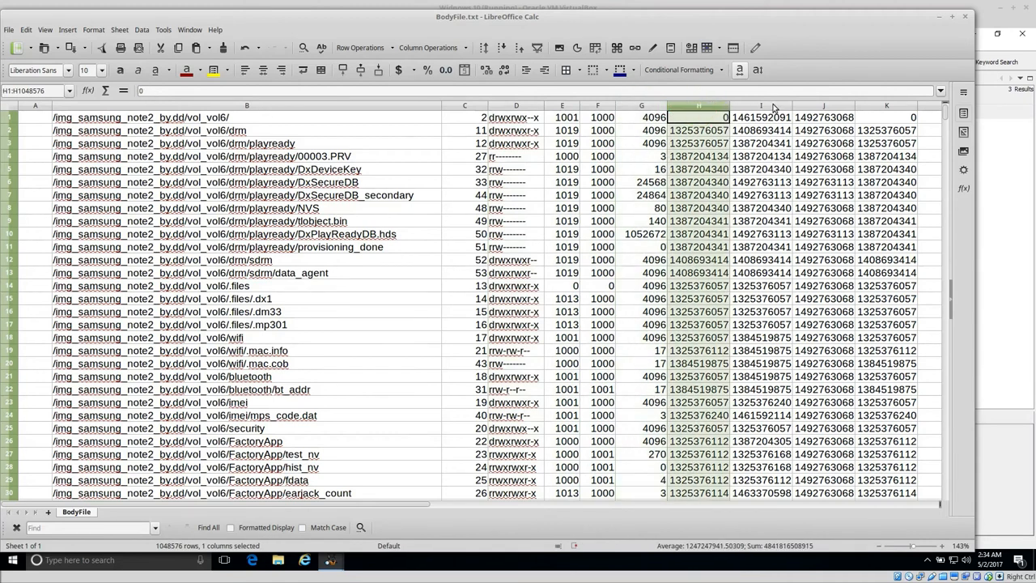
pyautogui.click(824, 105)
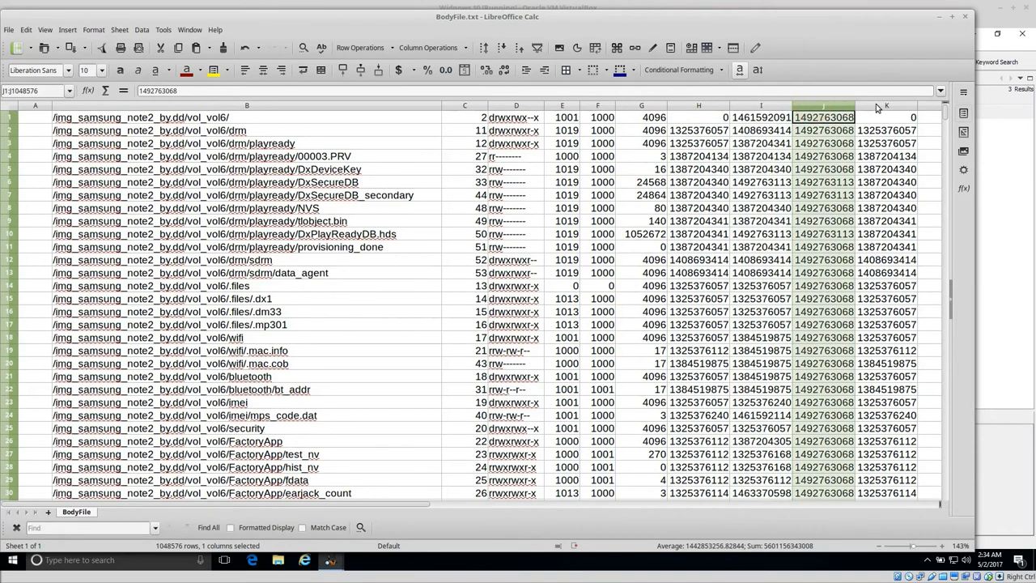
pyautogui.click(885, 105)
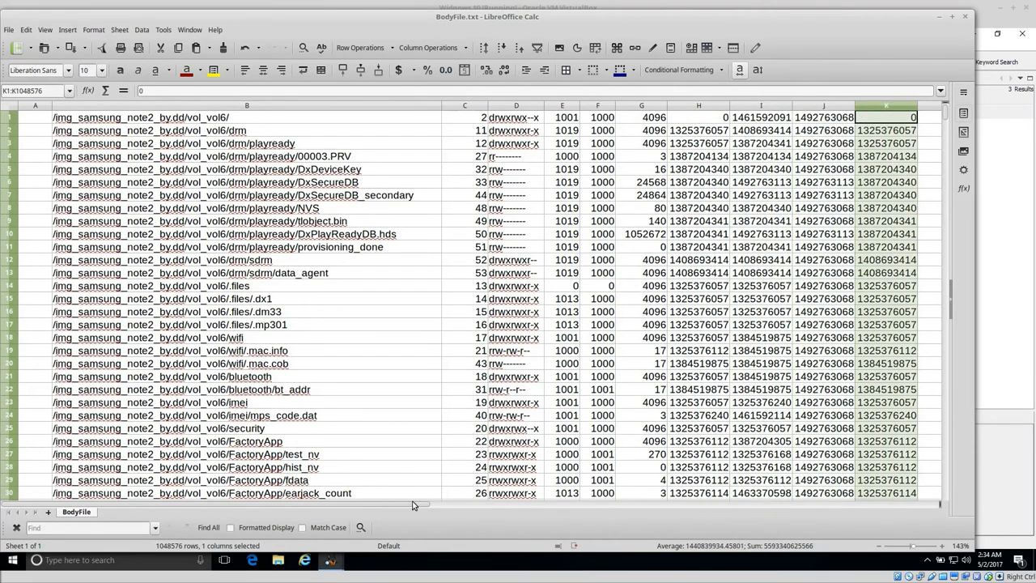
pyautogui.hscroll(3)
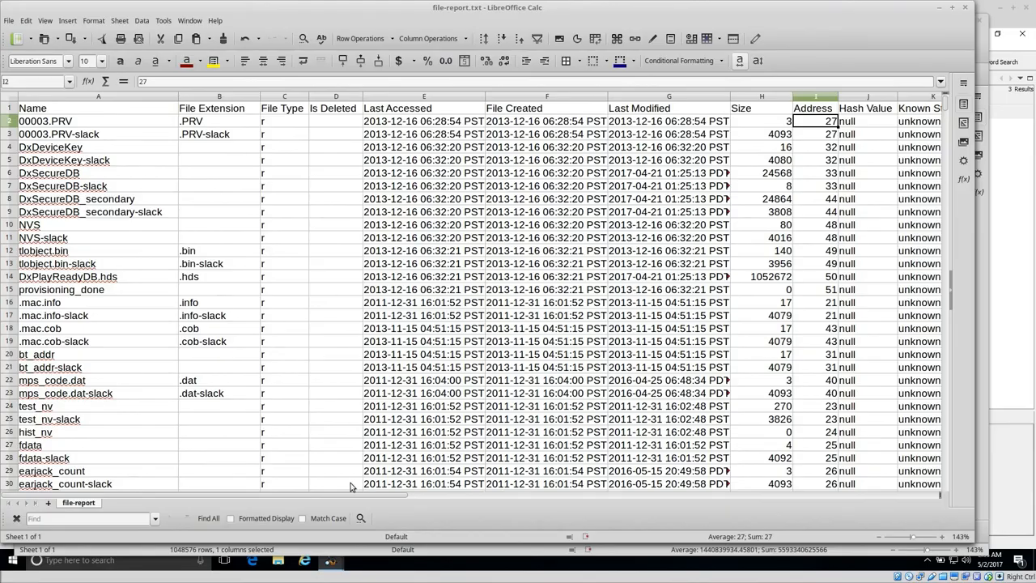
# Scroll file-report.txt right to Full Path in column M and back to column A.
pyautogui.hscroll(3)
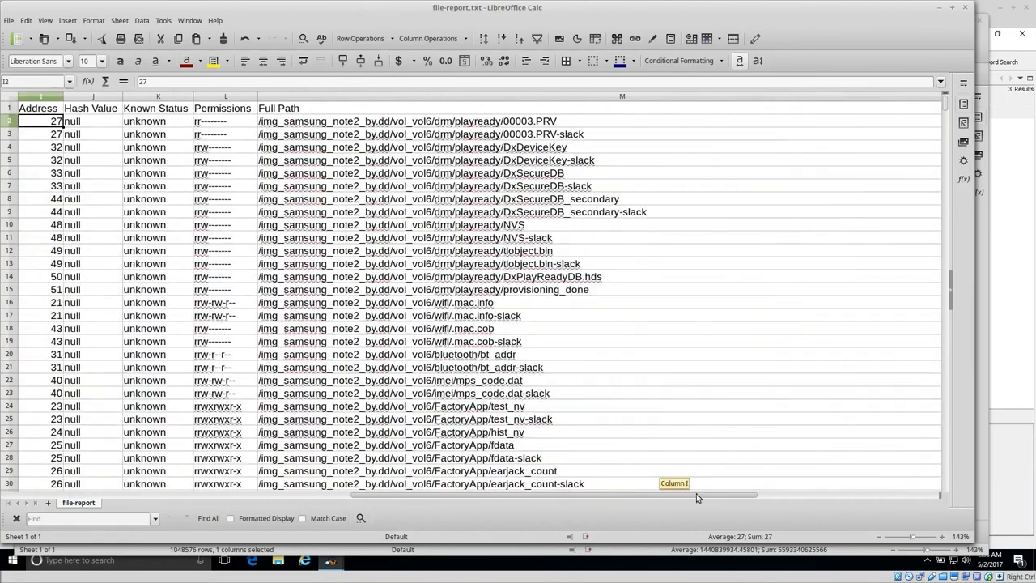
pyautogui.hscroll(-3)
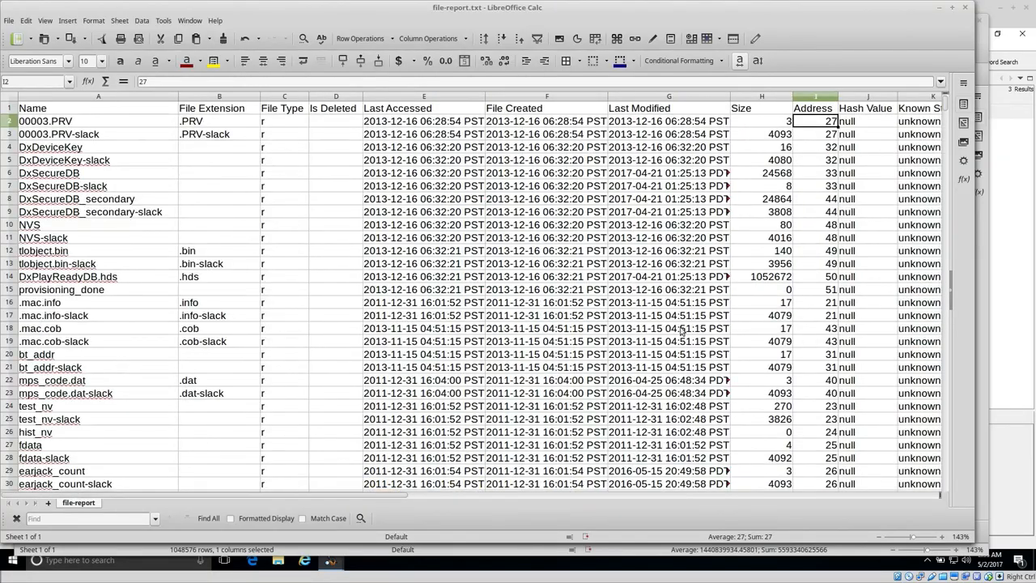
pyautogui.moveTo(468, 367)
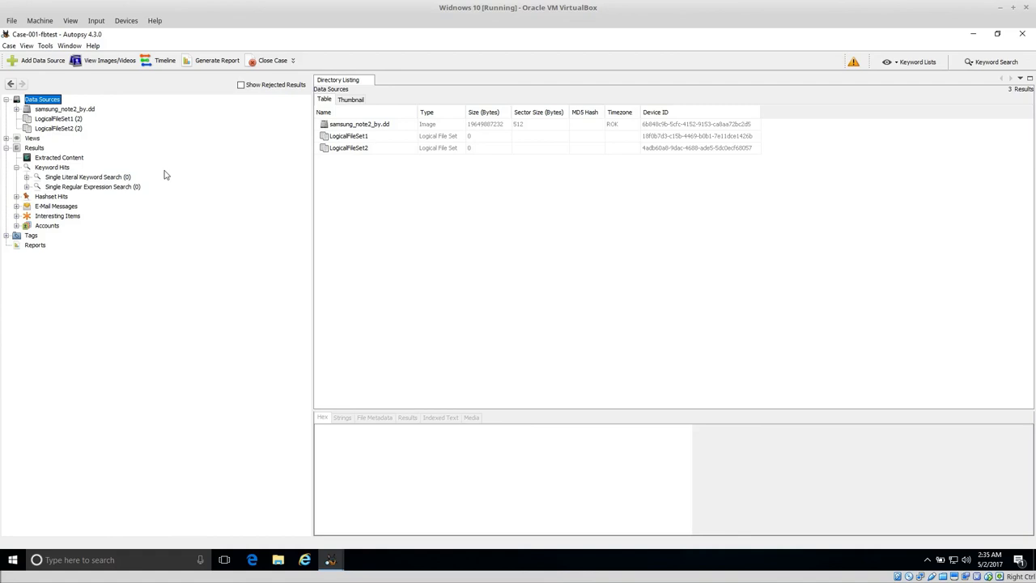
# Start a new case report from the Tools menu and pick the TSK Body File format.
pyautogui.click(44, 45)
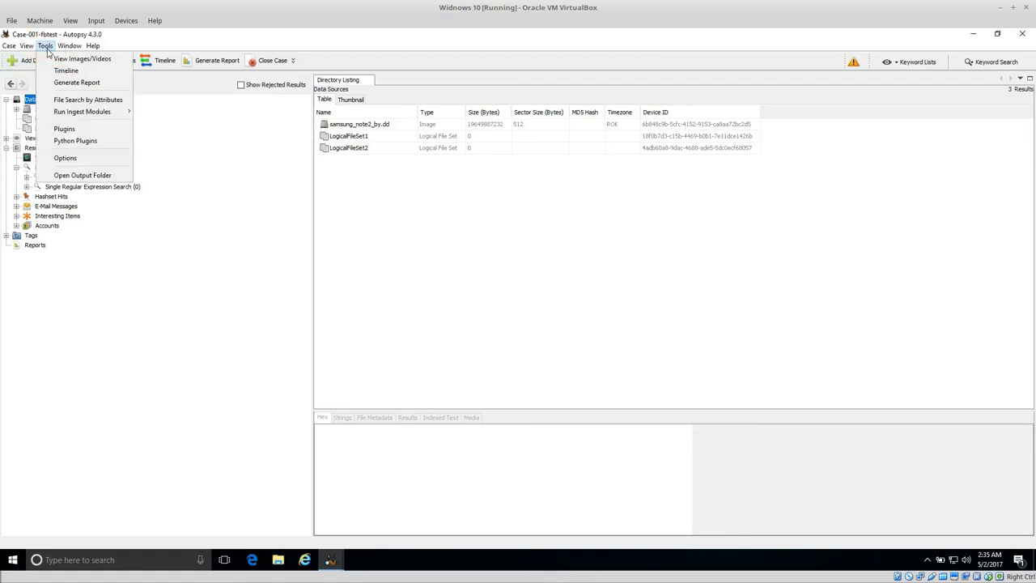
pyautogui.click(77, 82)
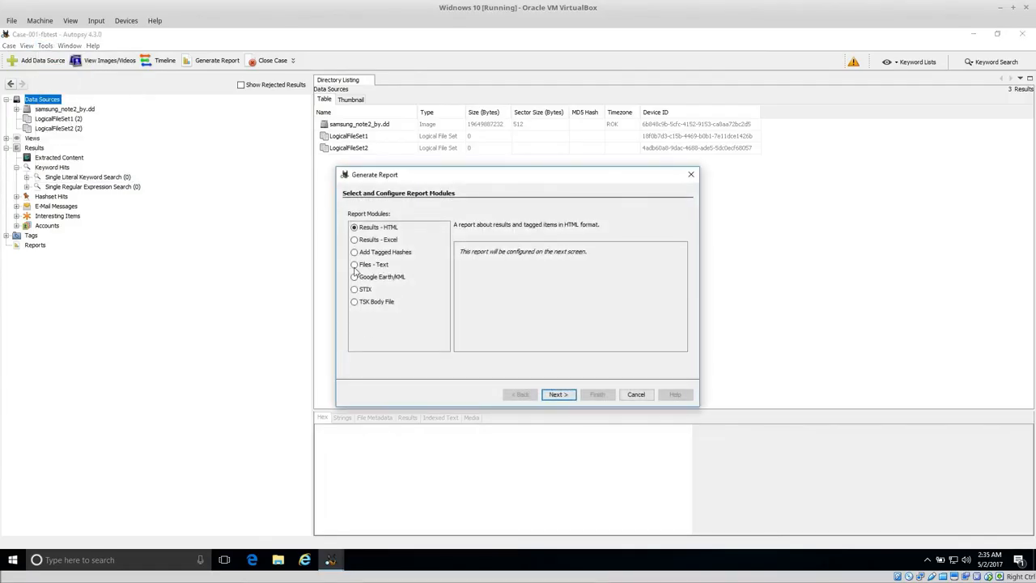
pyautogui.click(353, 301)
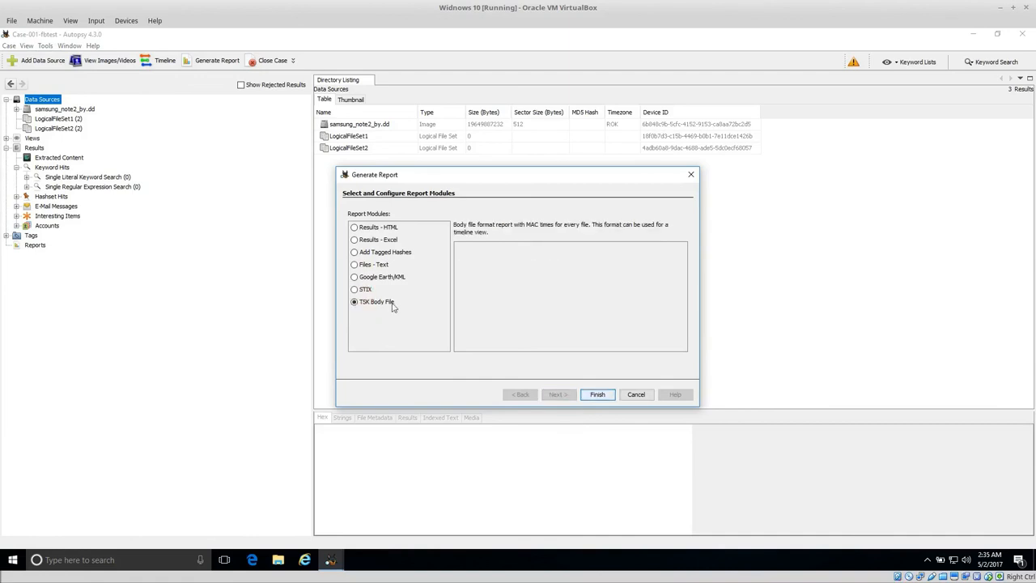
pyautogui.moveTo(431, 370)
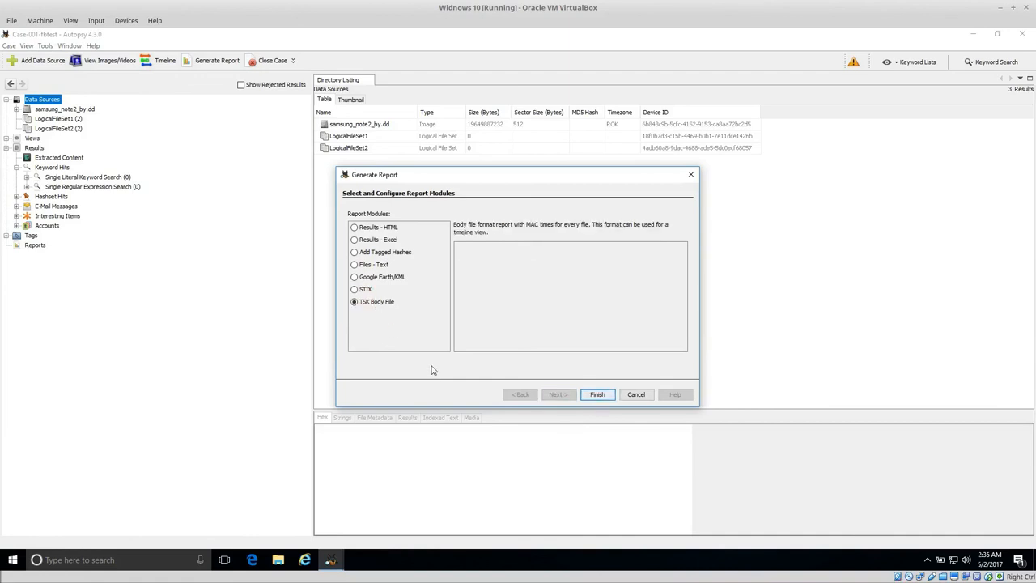